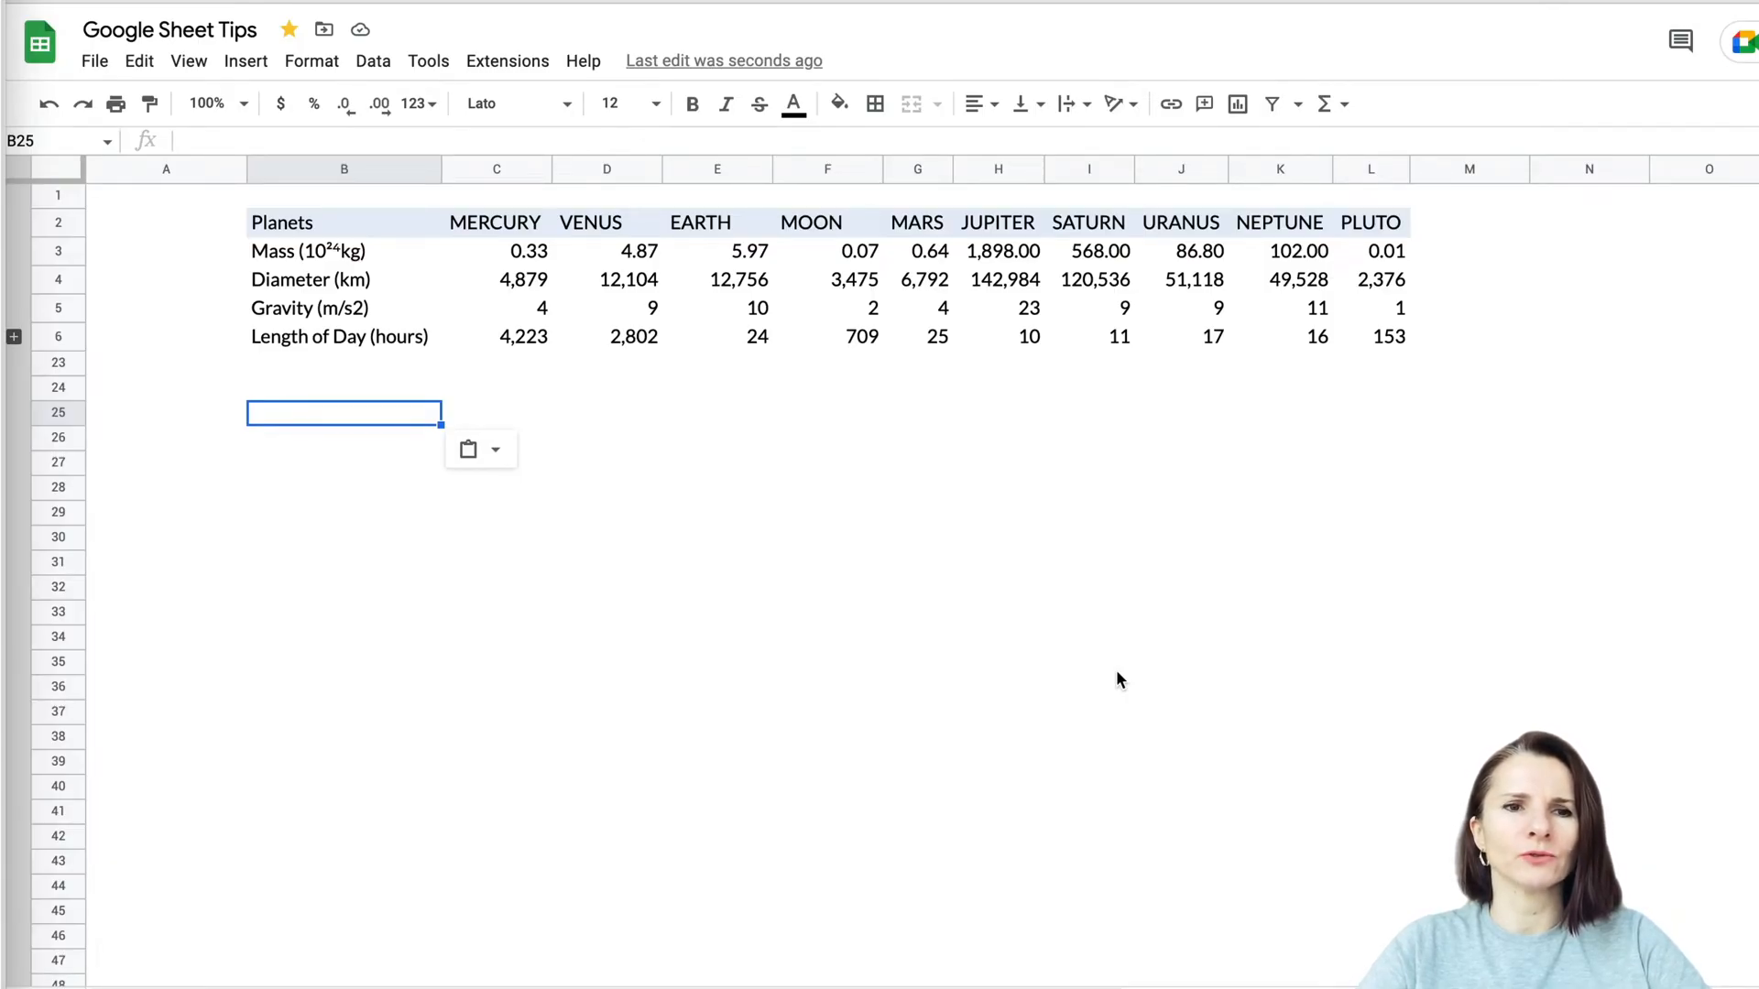
mouse_move(743, 429)
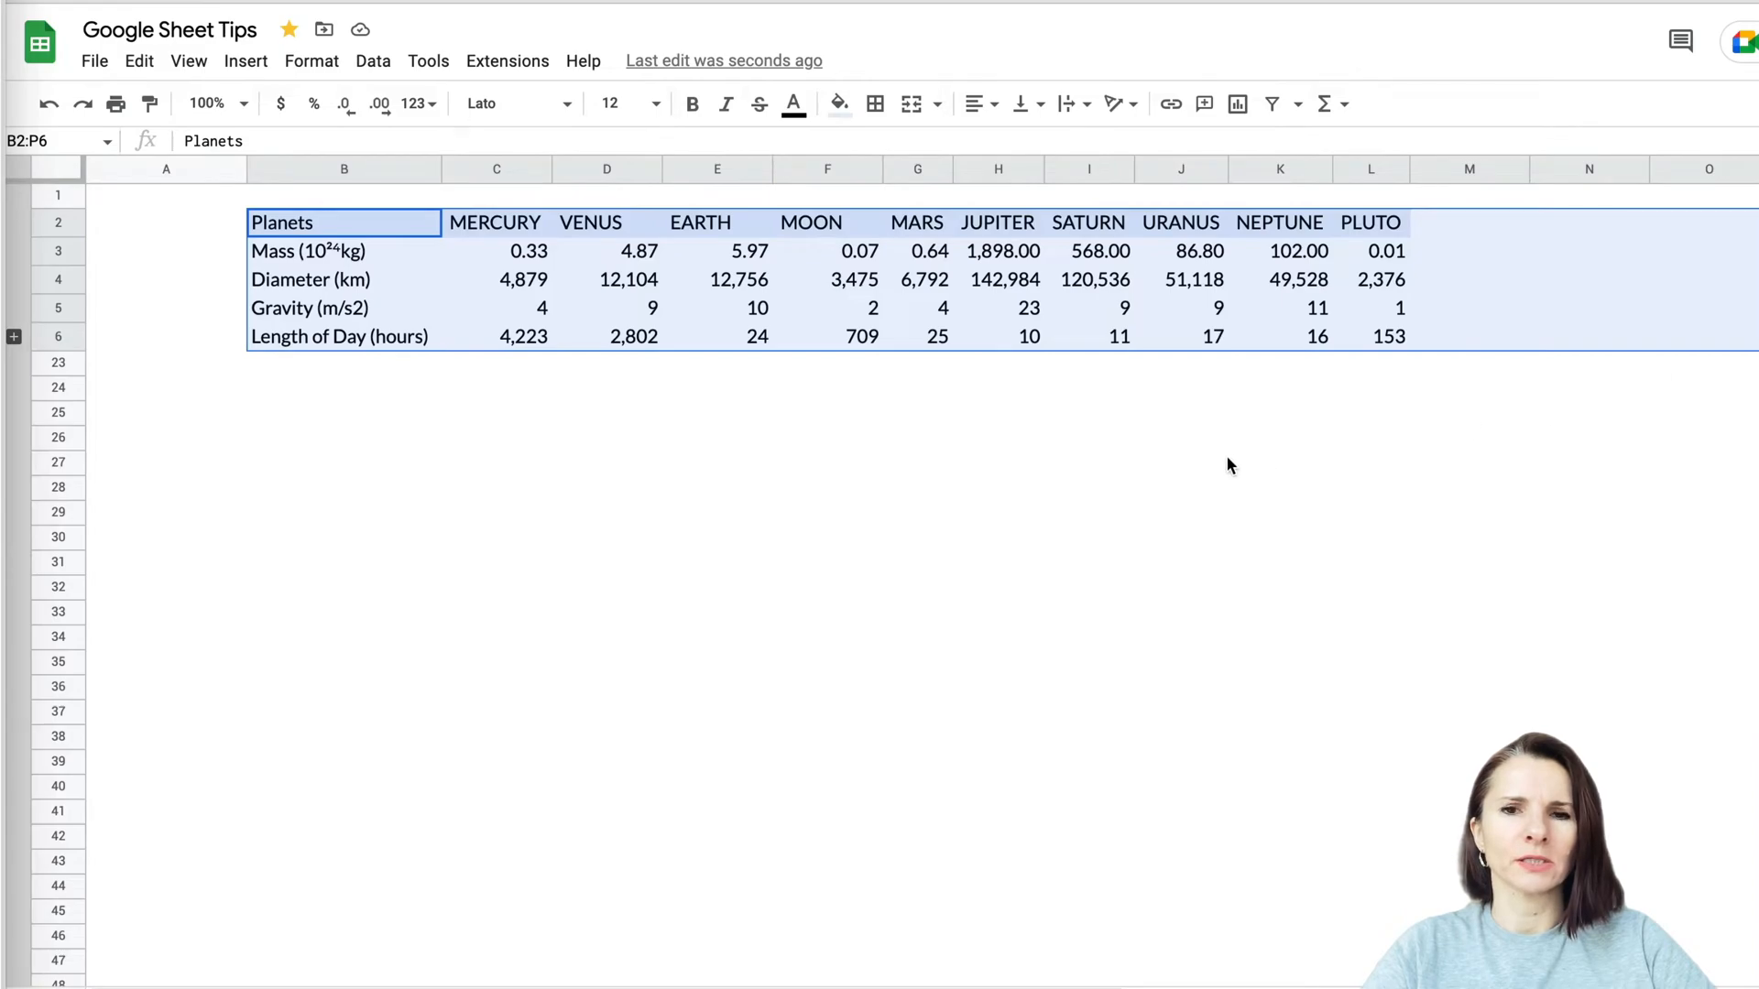
Select the planet table B2:L6, from Planets to PLUTO's day length, and copy it
click(1181, 464)
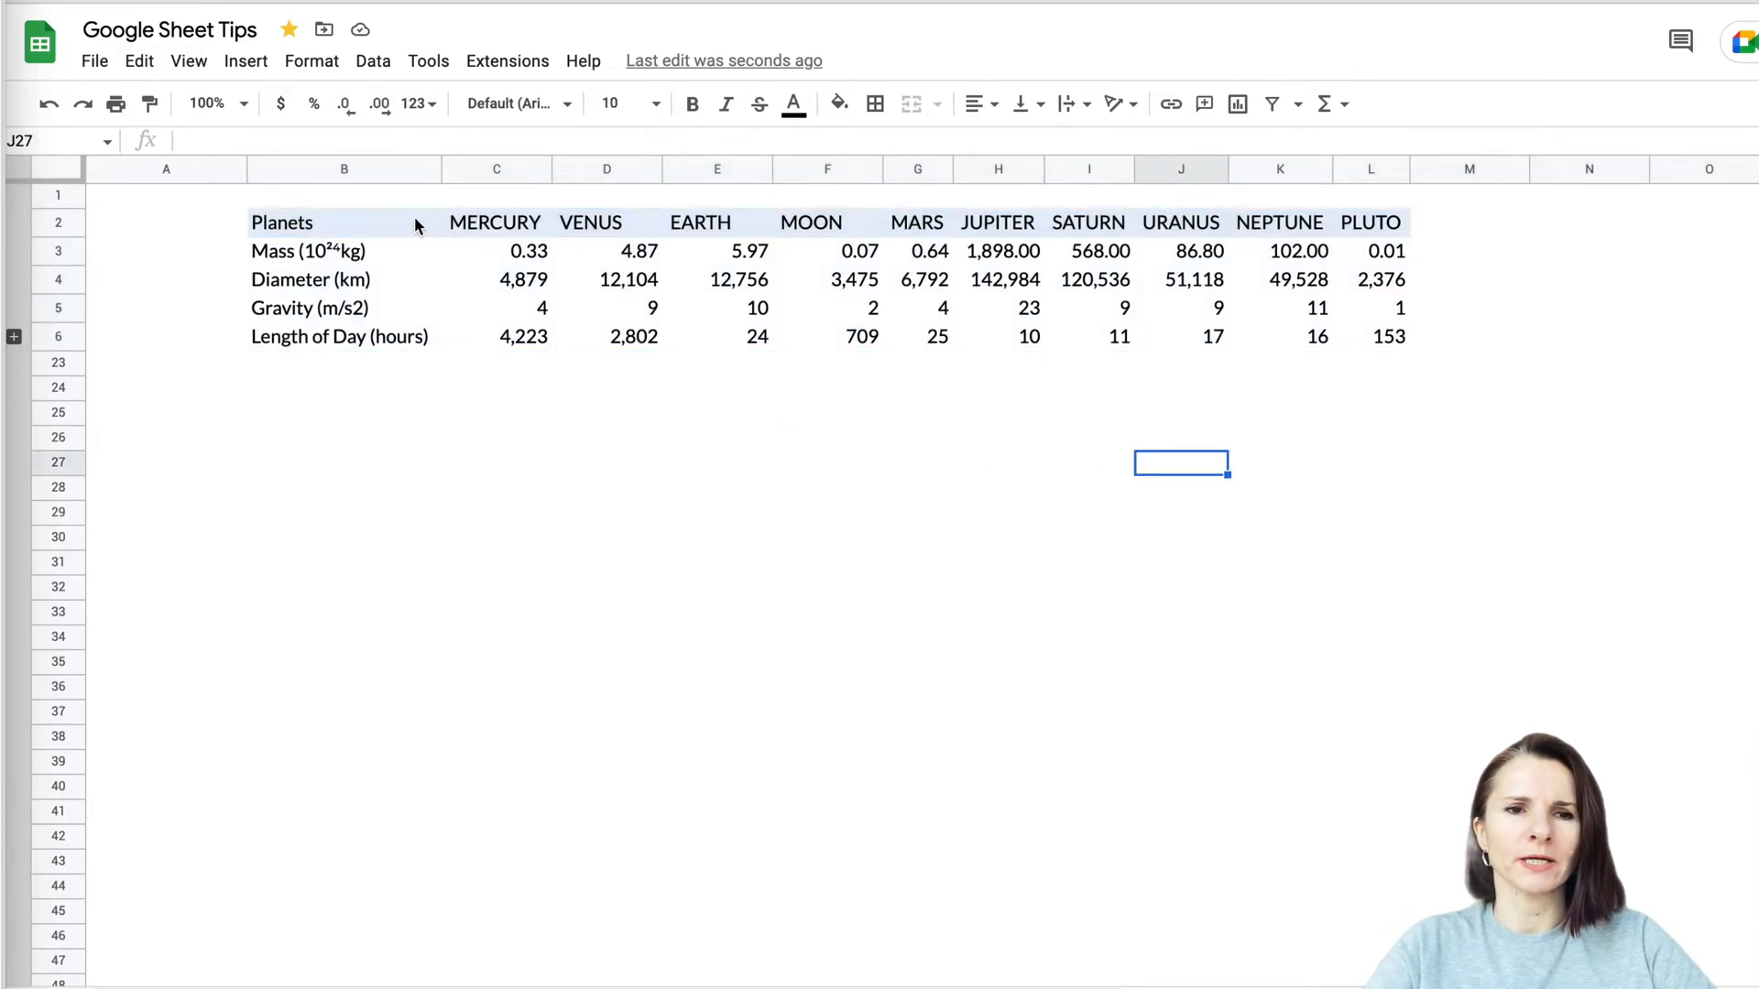
scroll(down, 3)
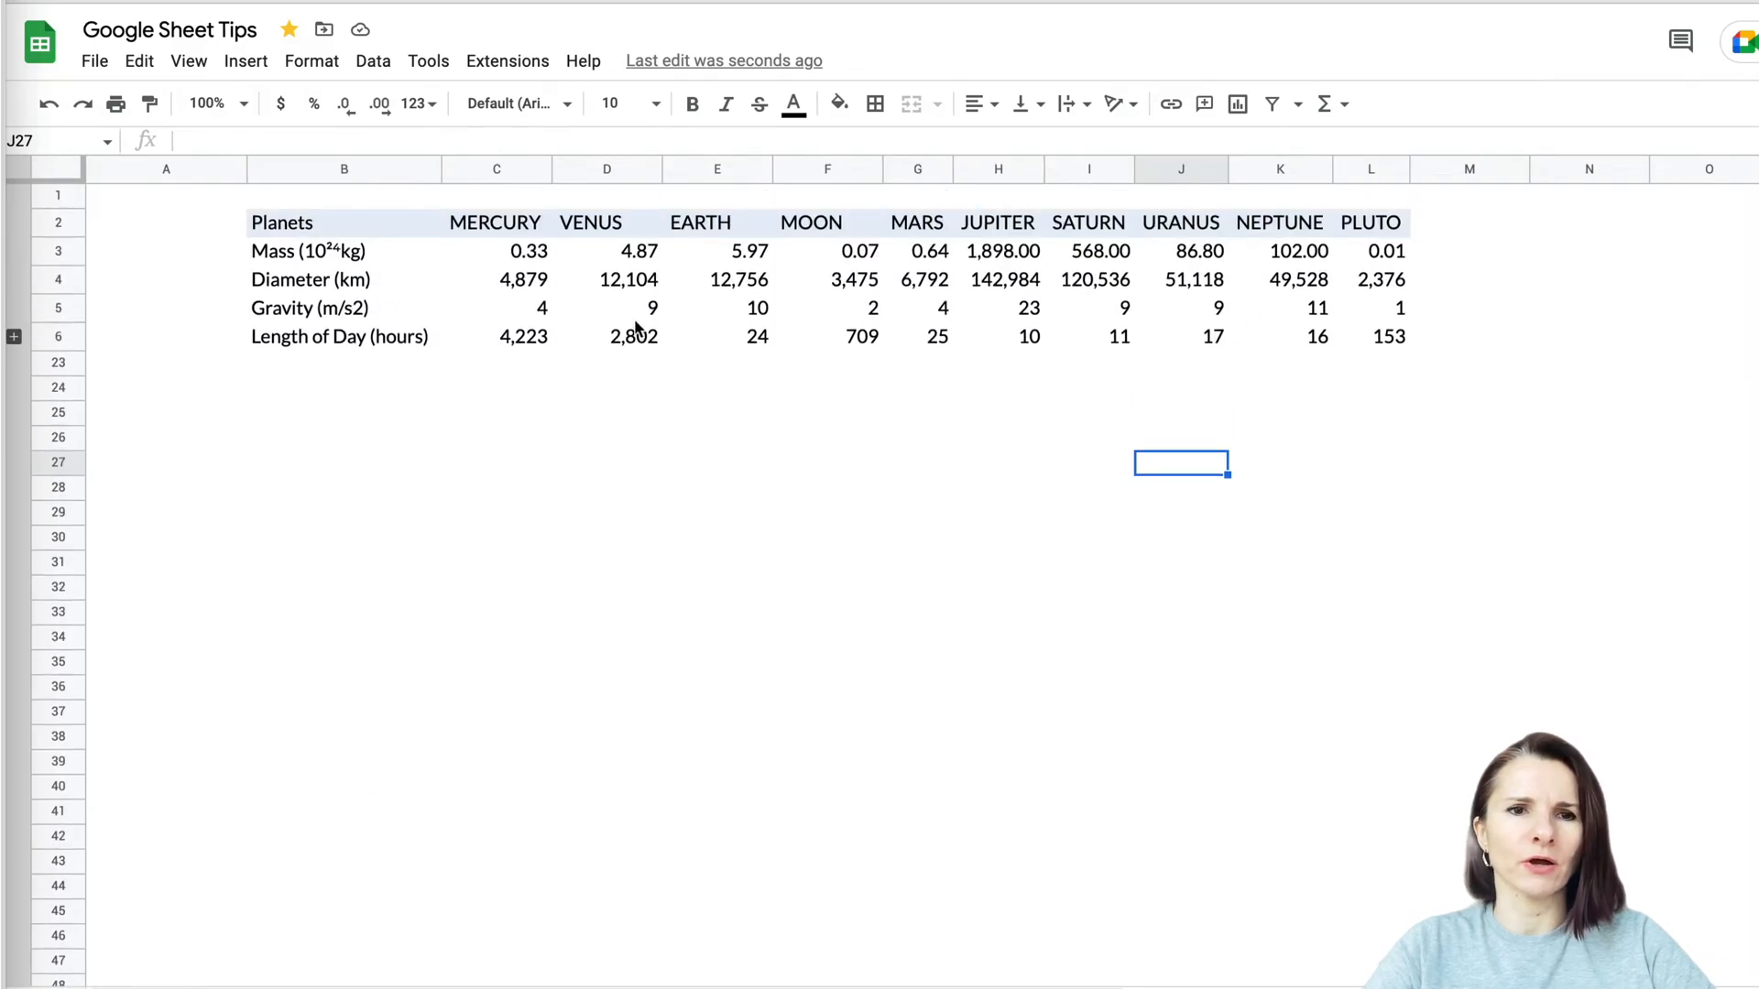
click(344, 223)
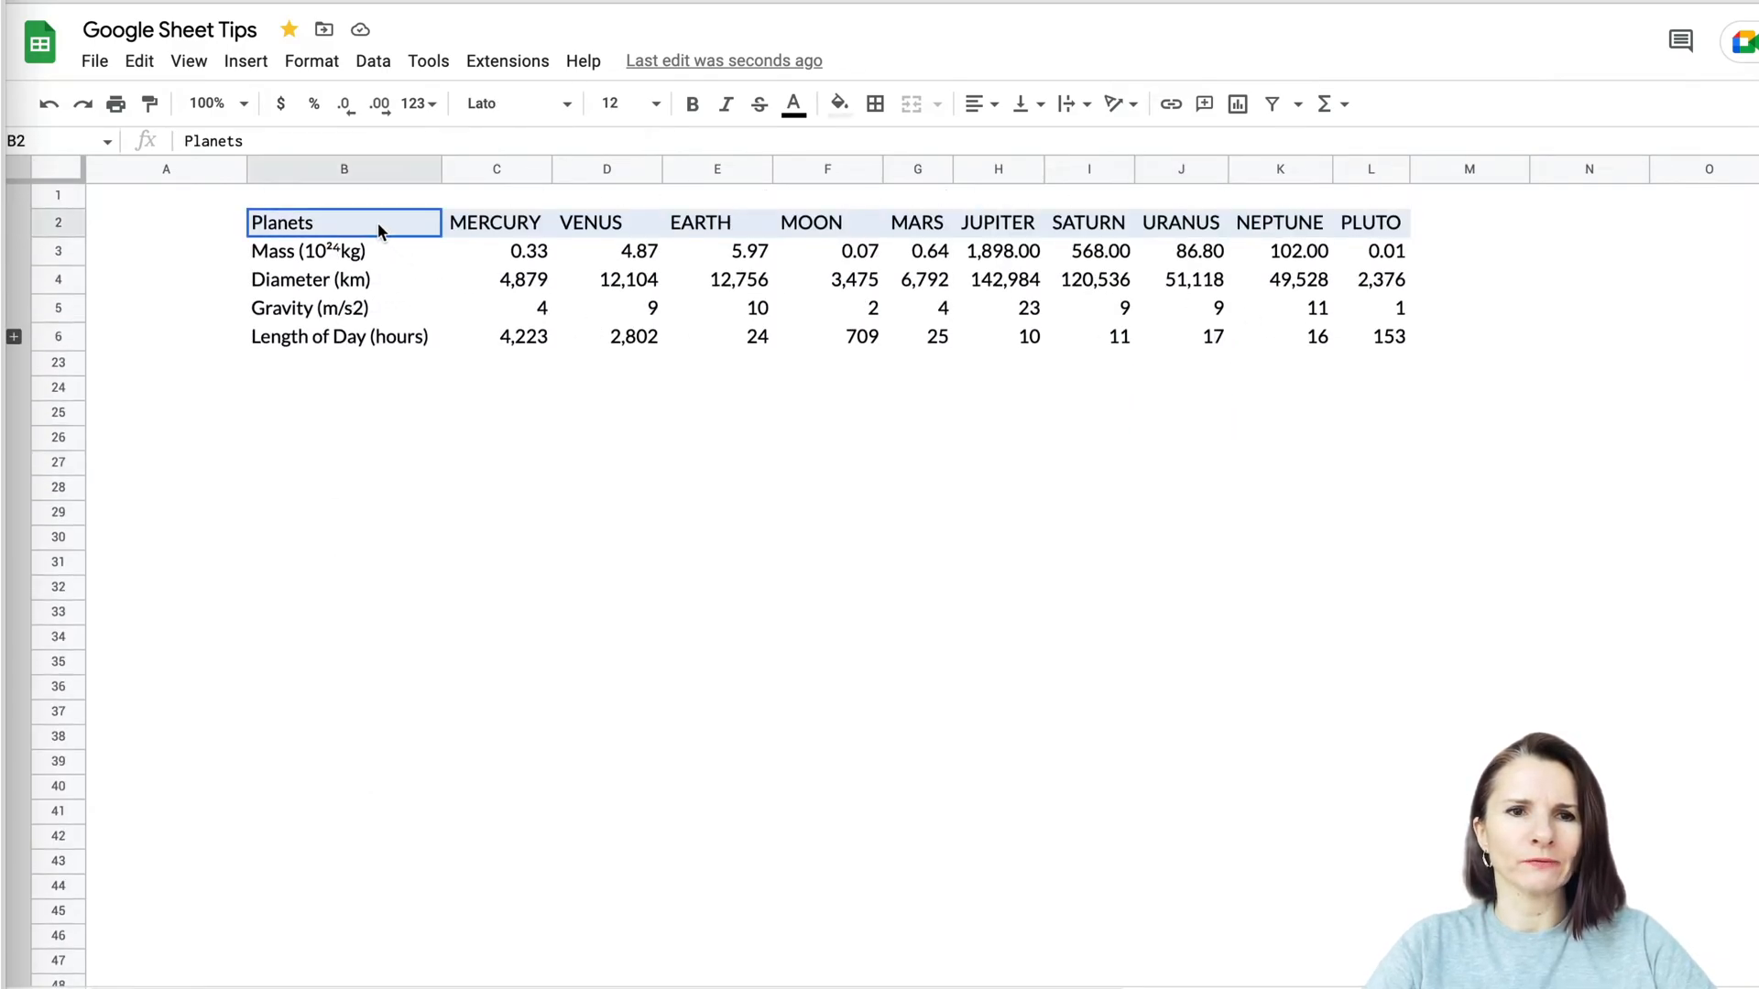
drag(344, 221, 1369, 336)
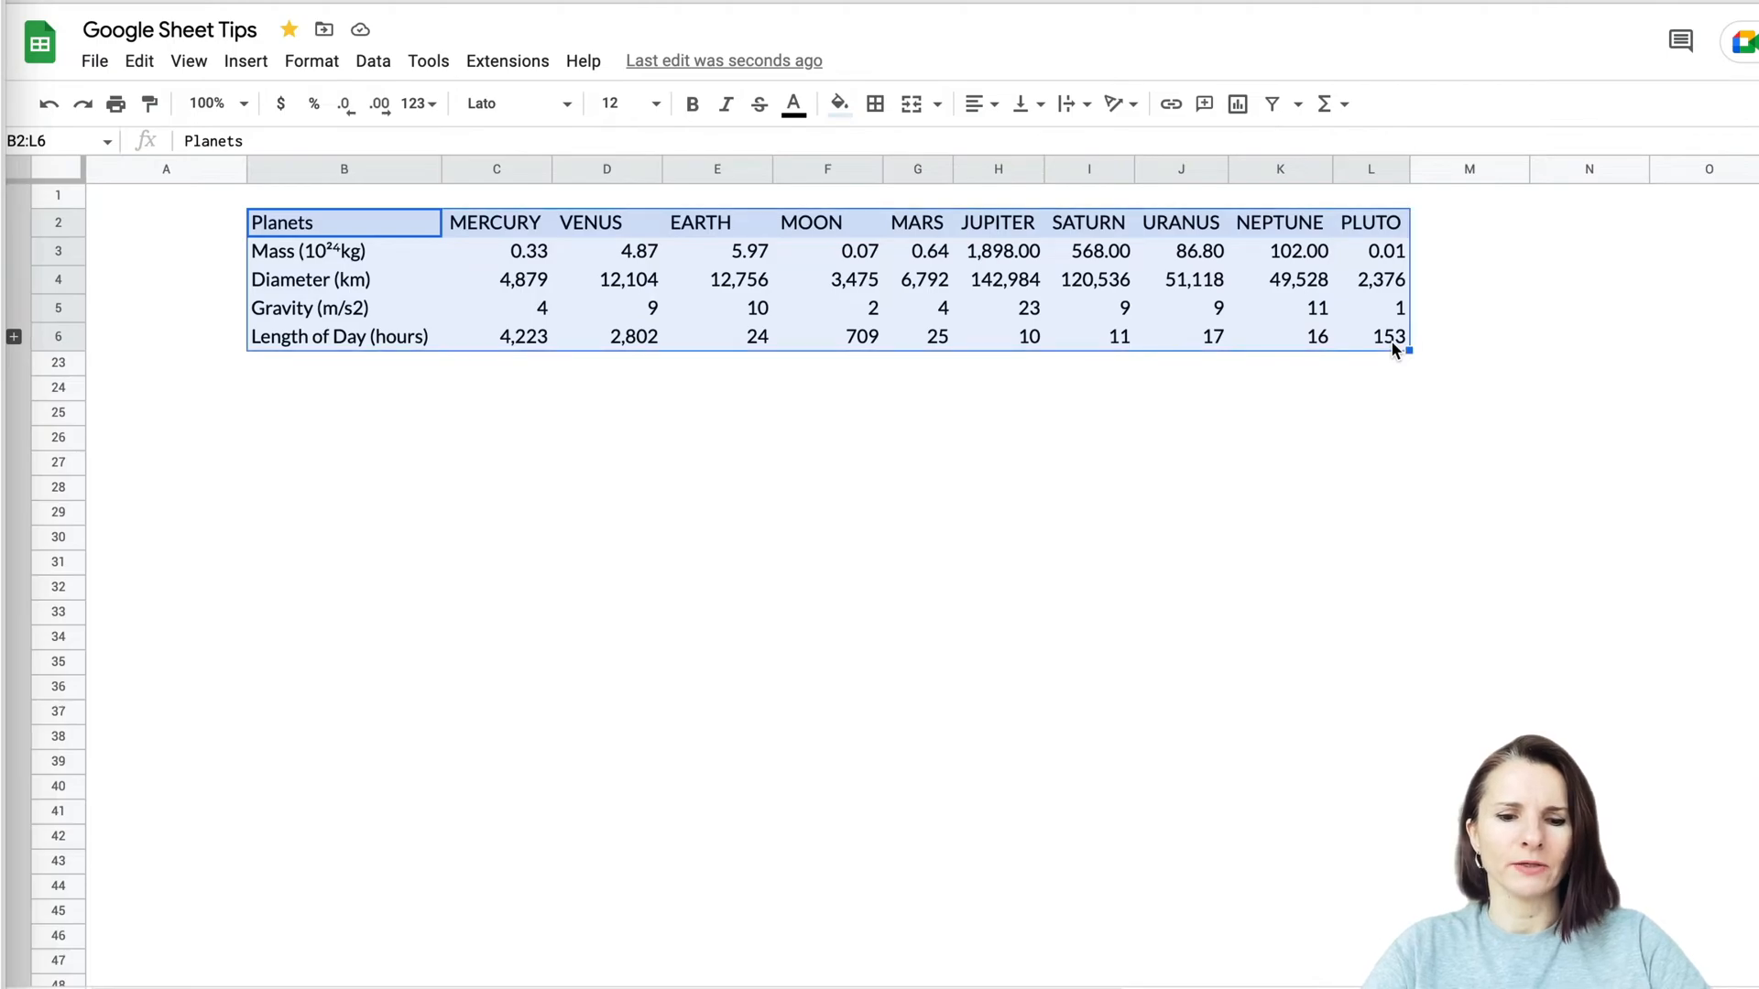
key(Ctrl+c)
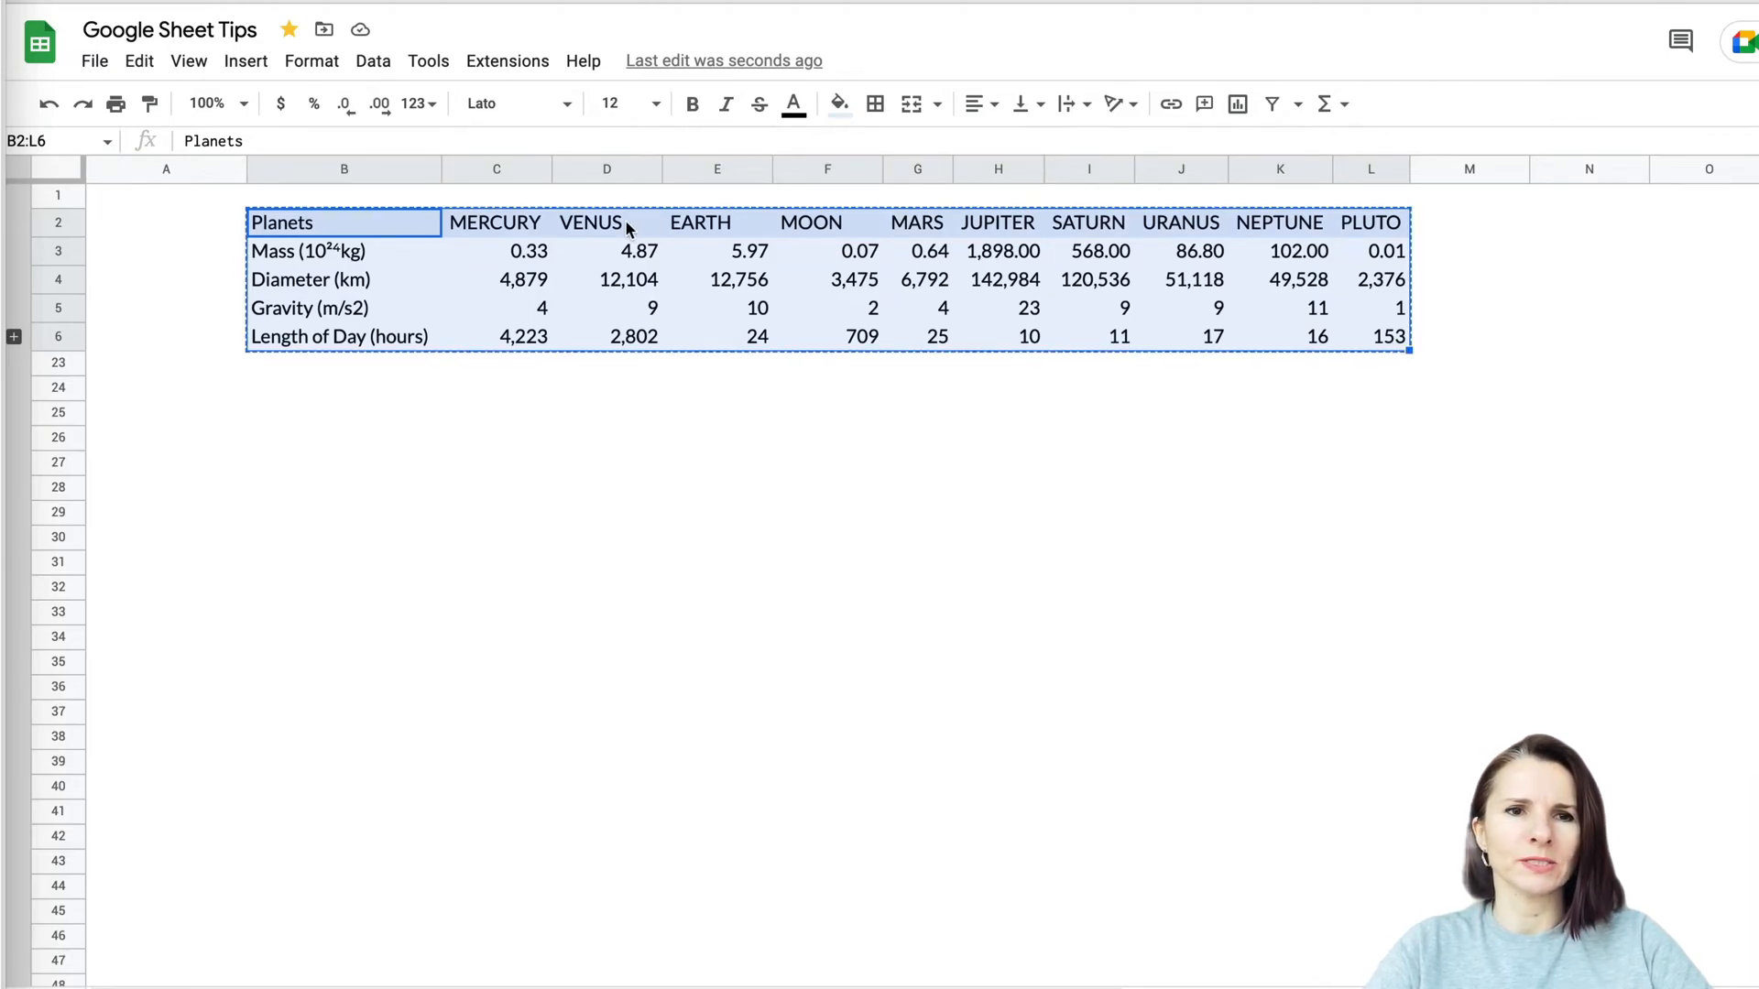
mouse_move(309, 443)
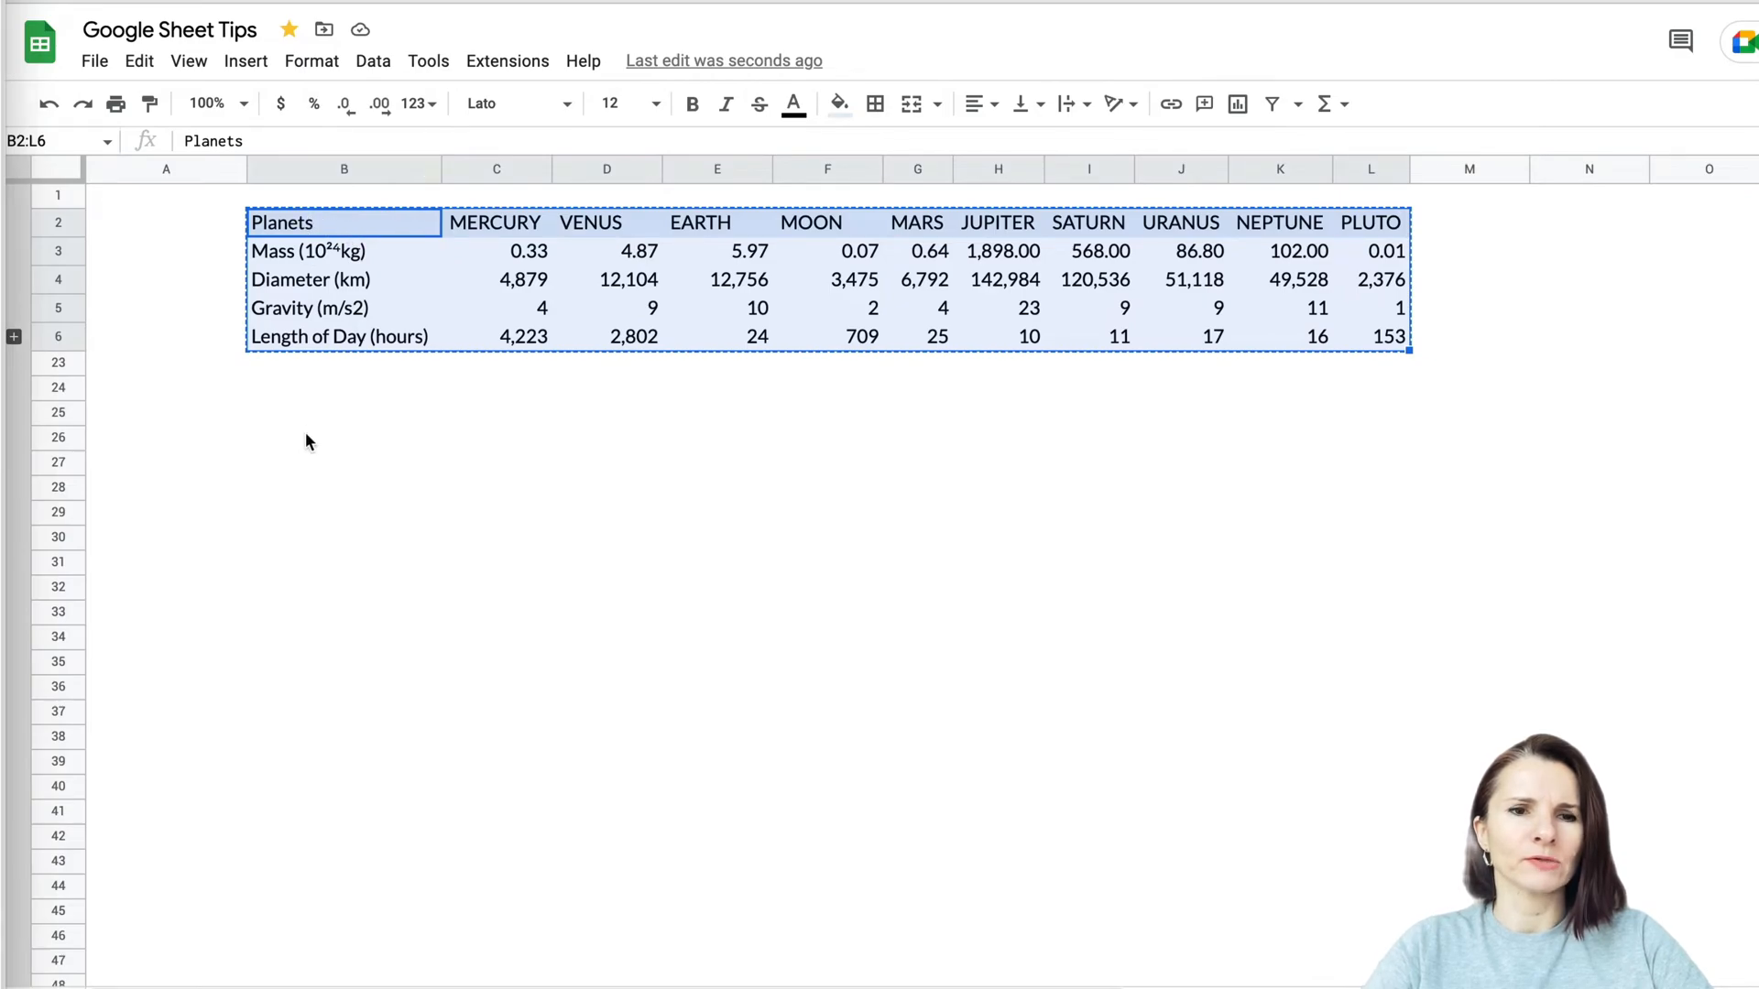
mouse_move(334, 430)
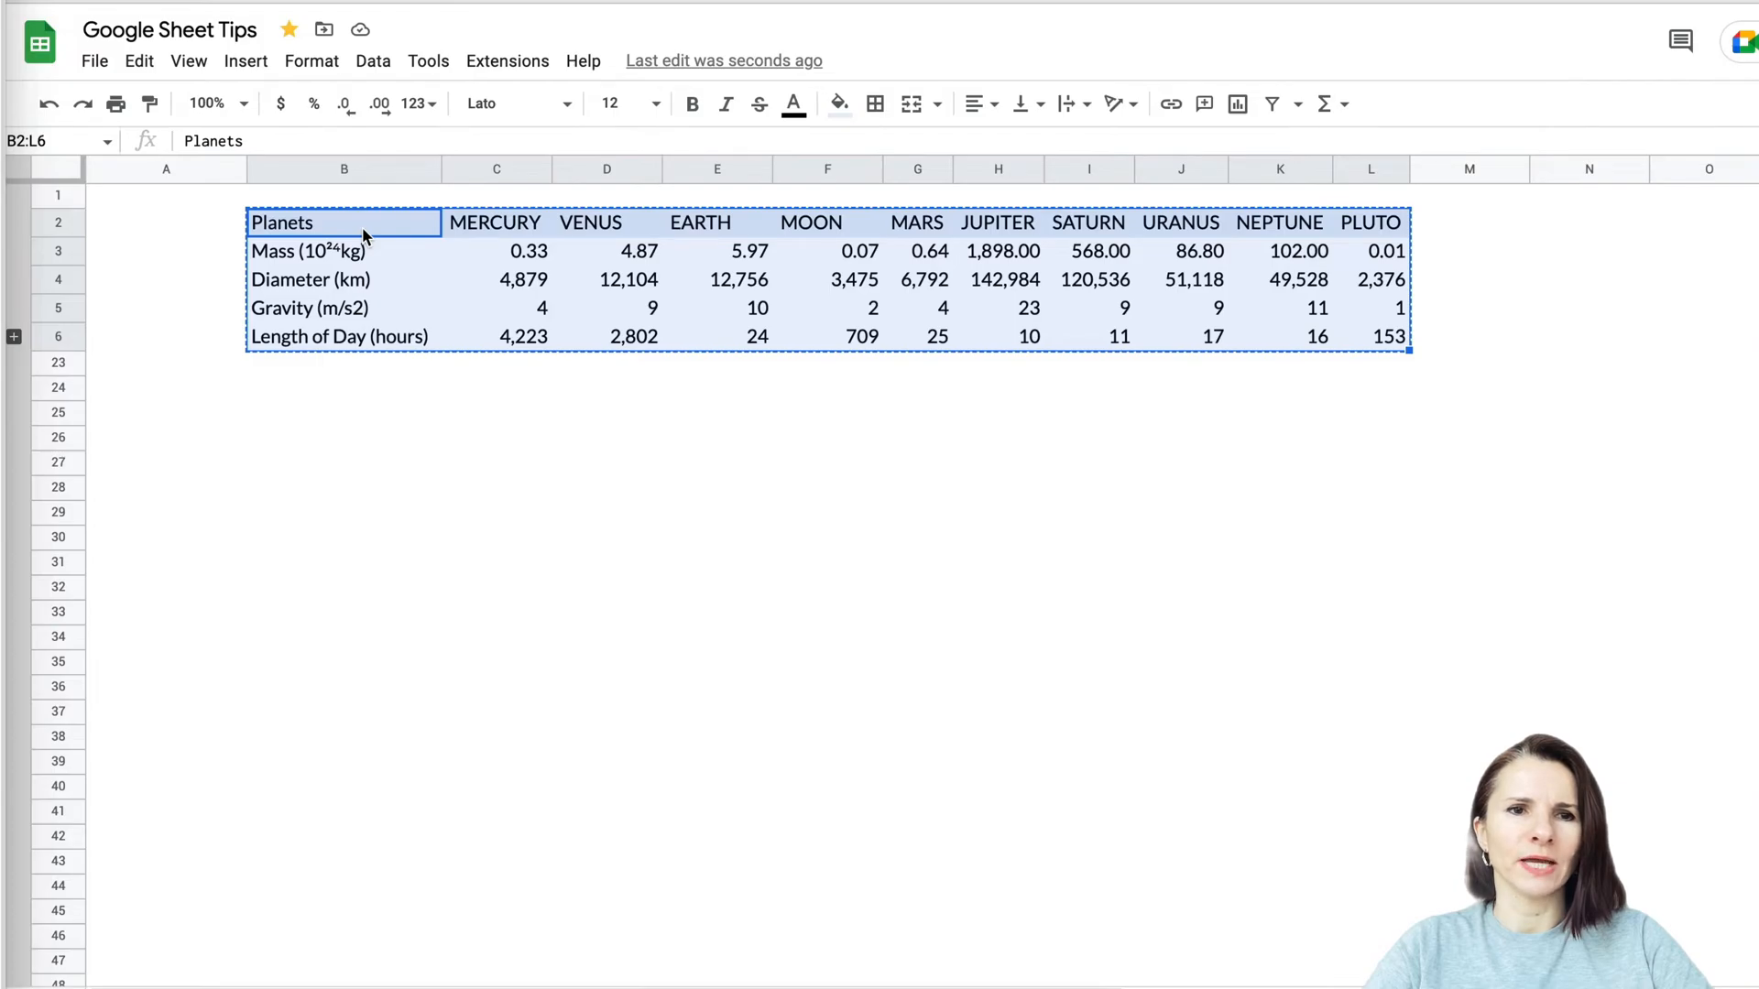
click(139, 61)
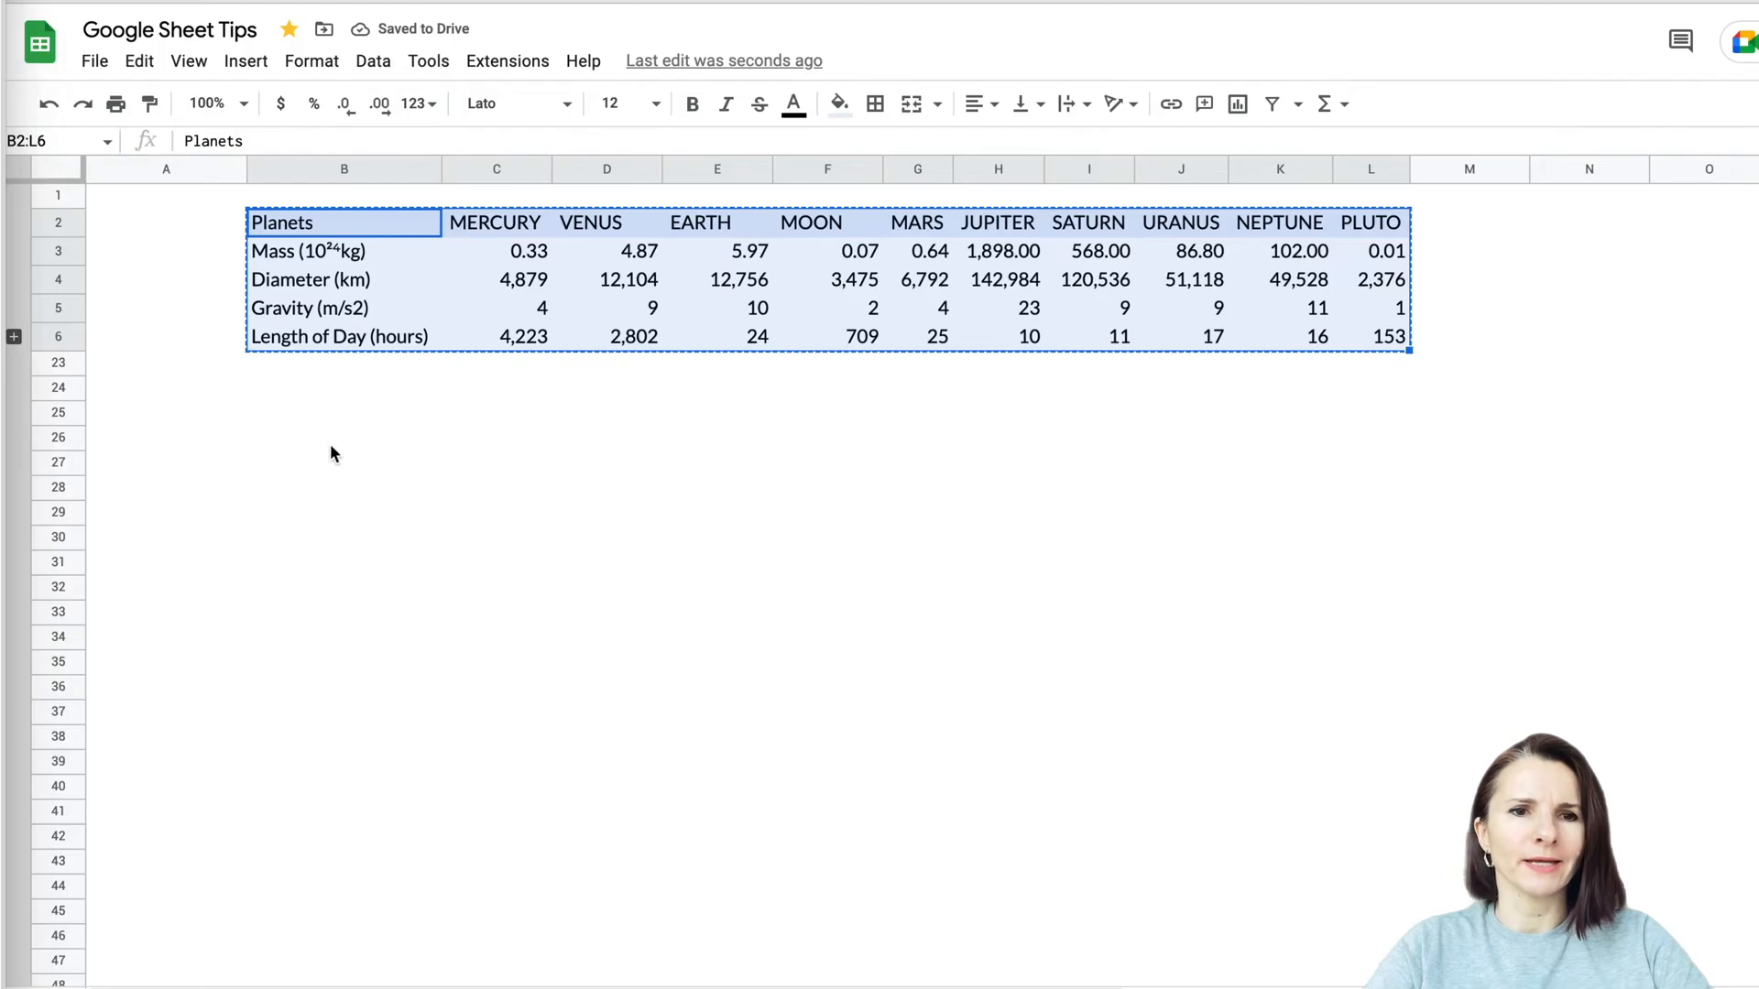
Paste the copied planet table transposed at B26, redoing a first paste attempt
click(344, 438)
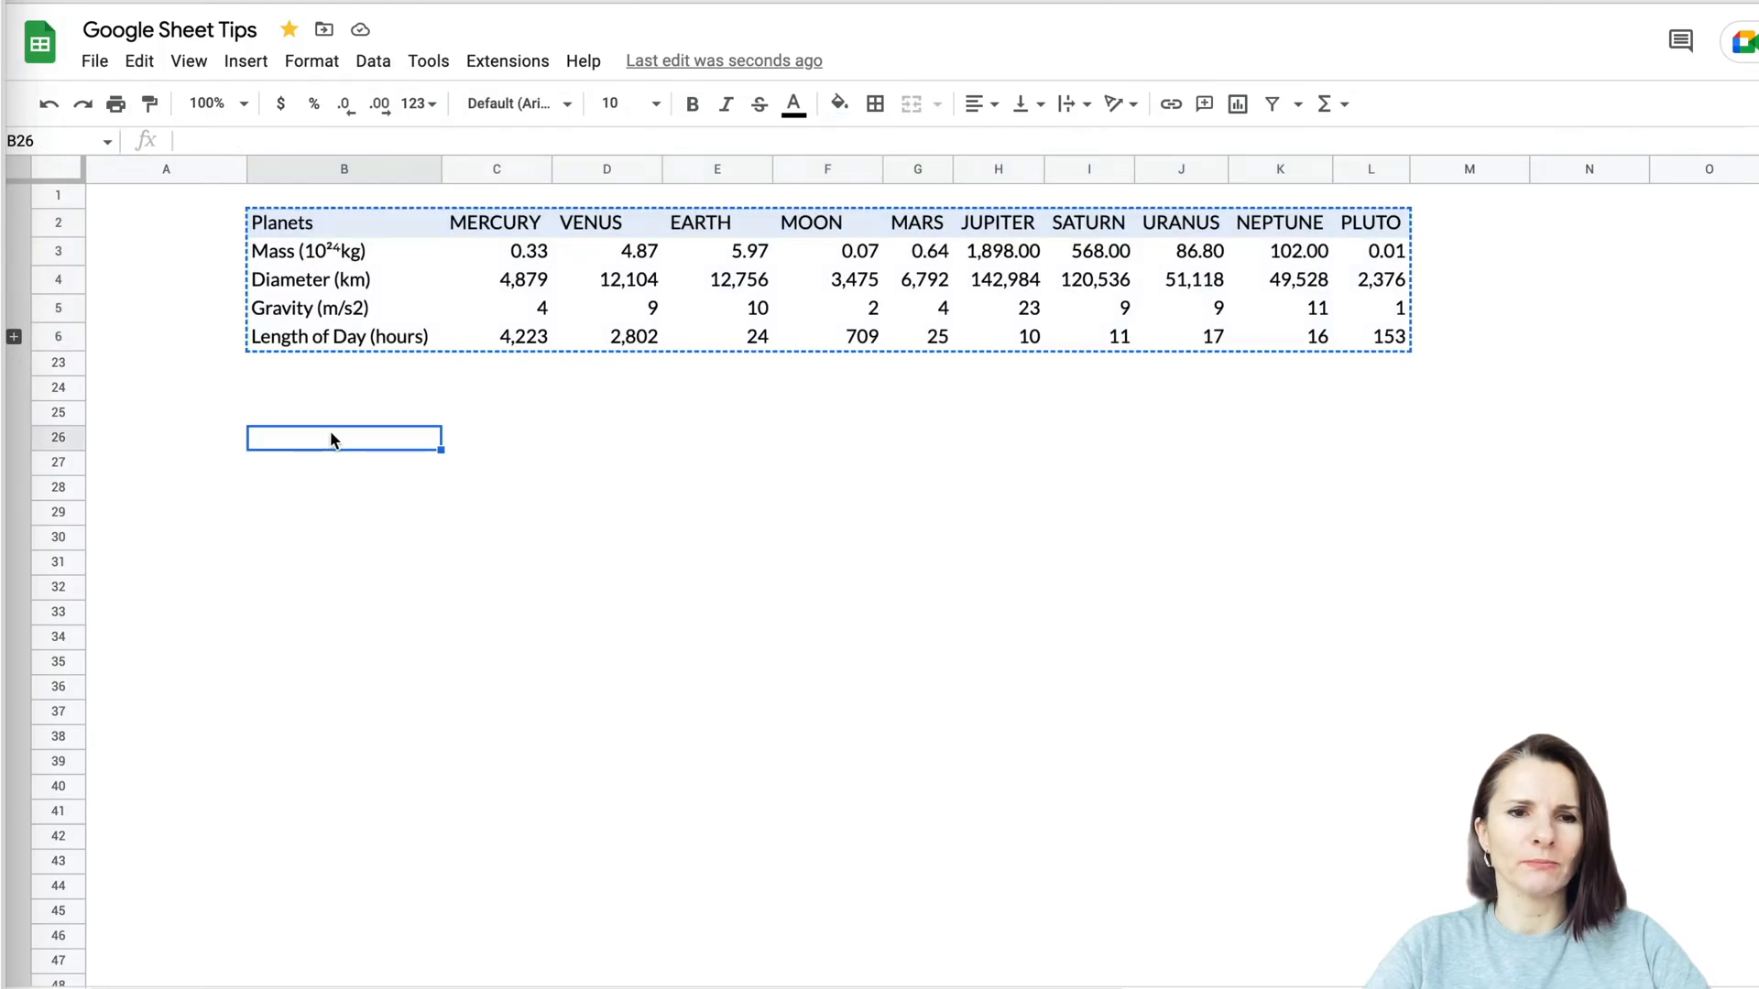
mouse_move(380, 464)
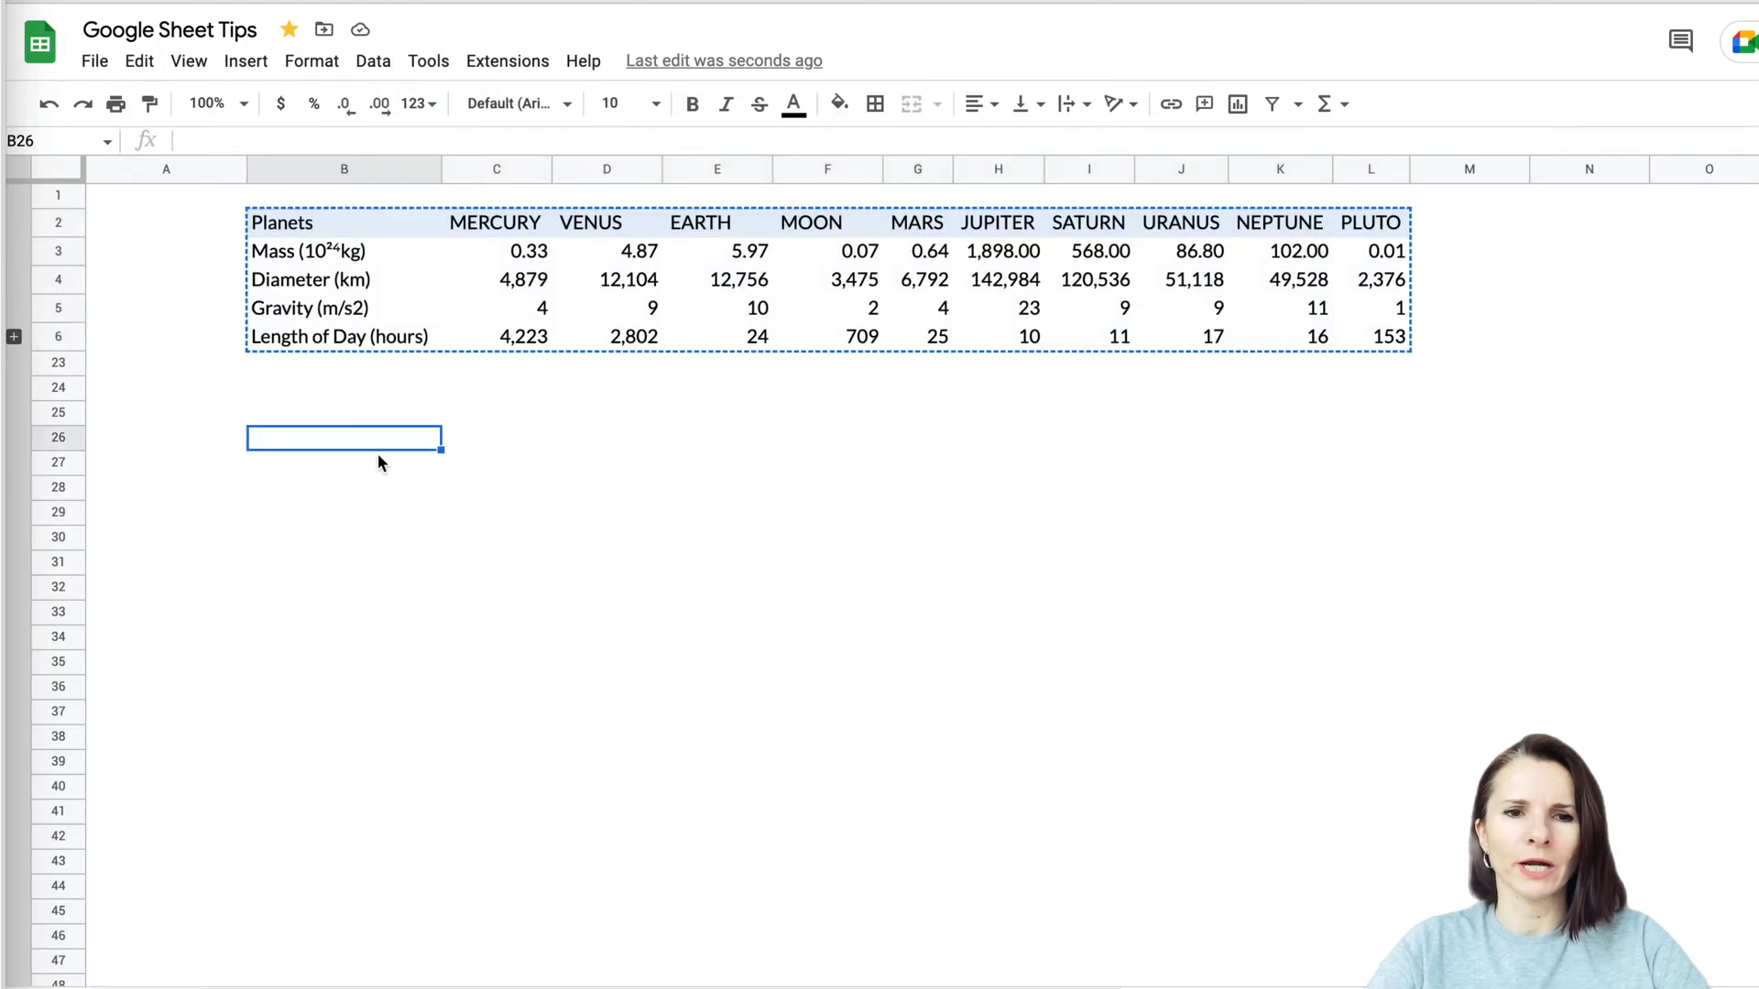
mouse_move(345, 614)
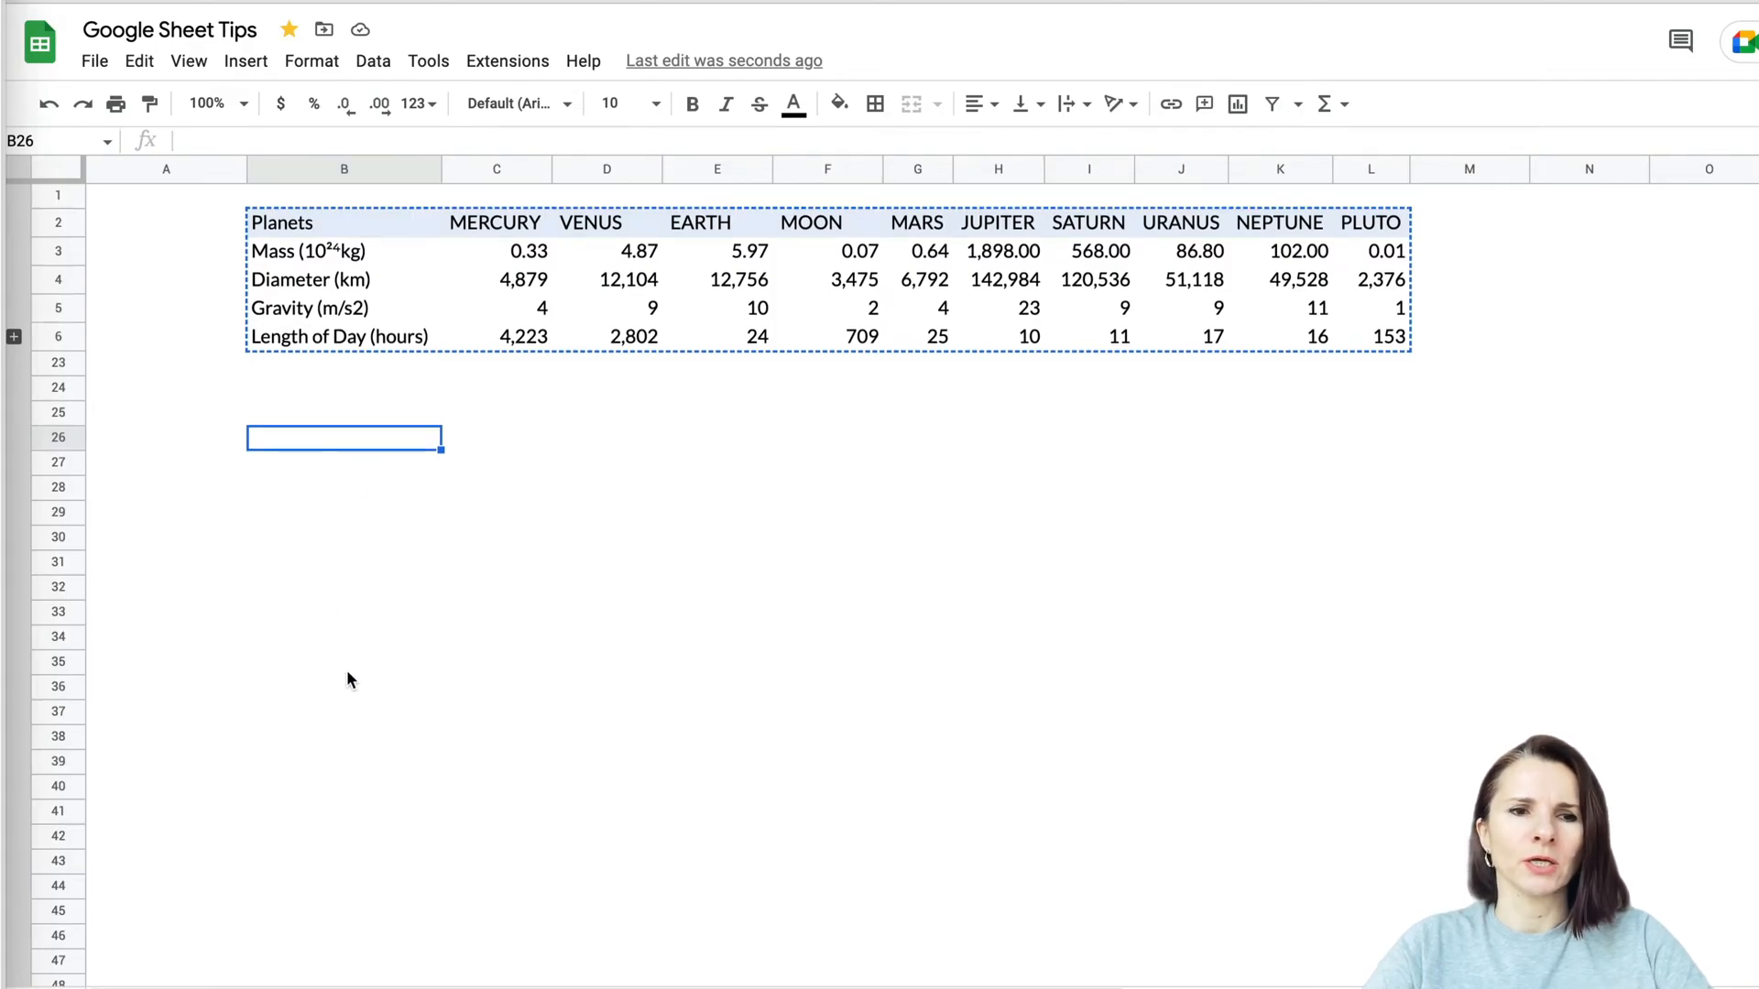
mouse_move(401, 468)
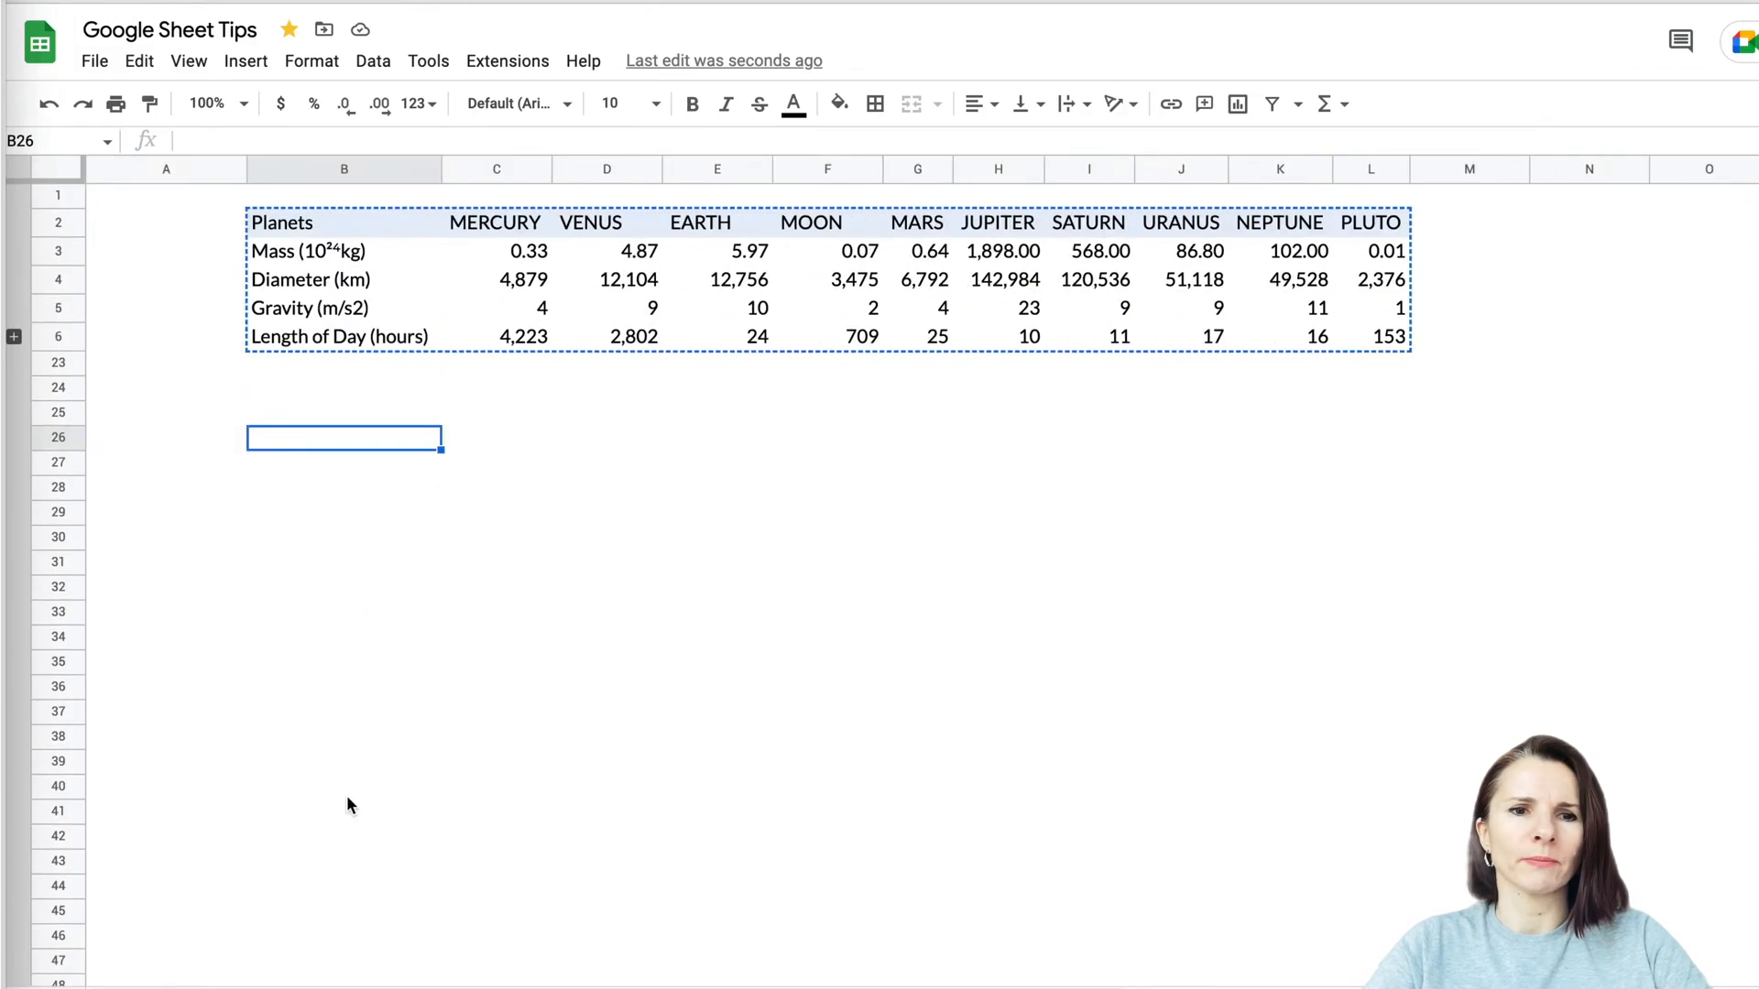
mouse_move(282, 428)
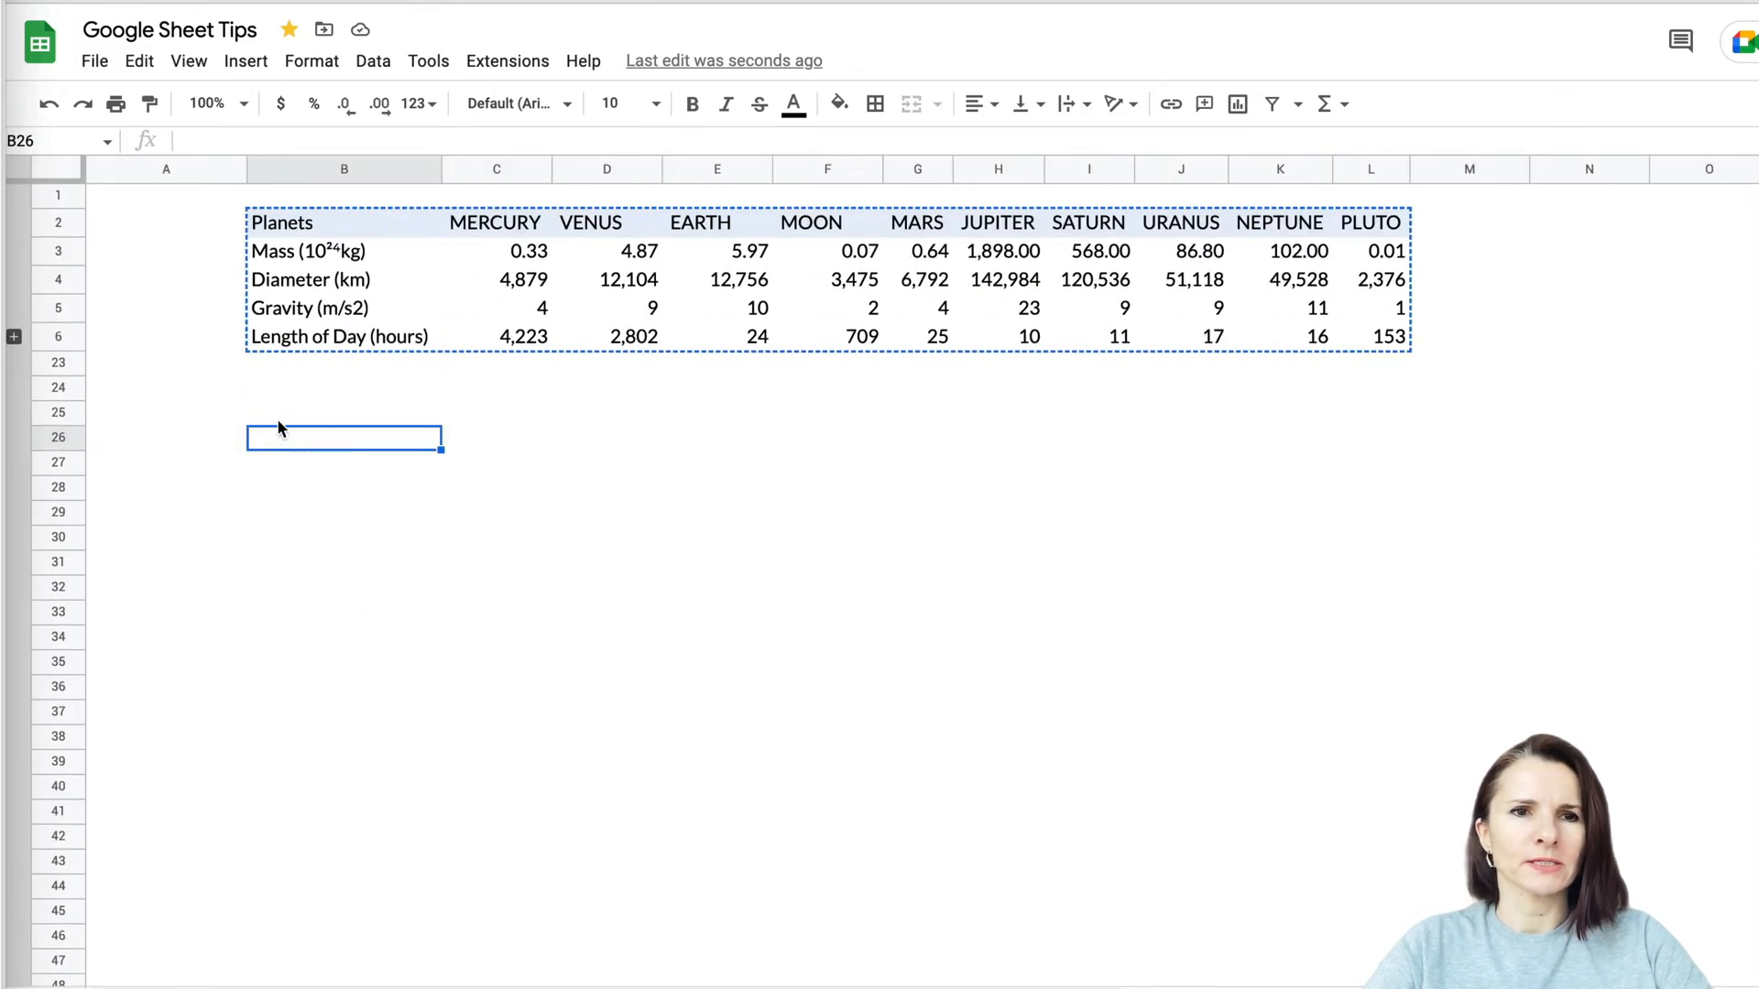
click(139, 61)
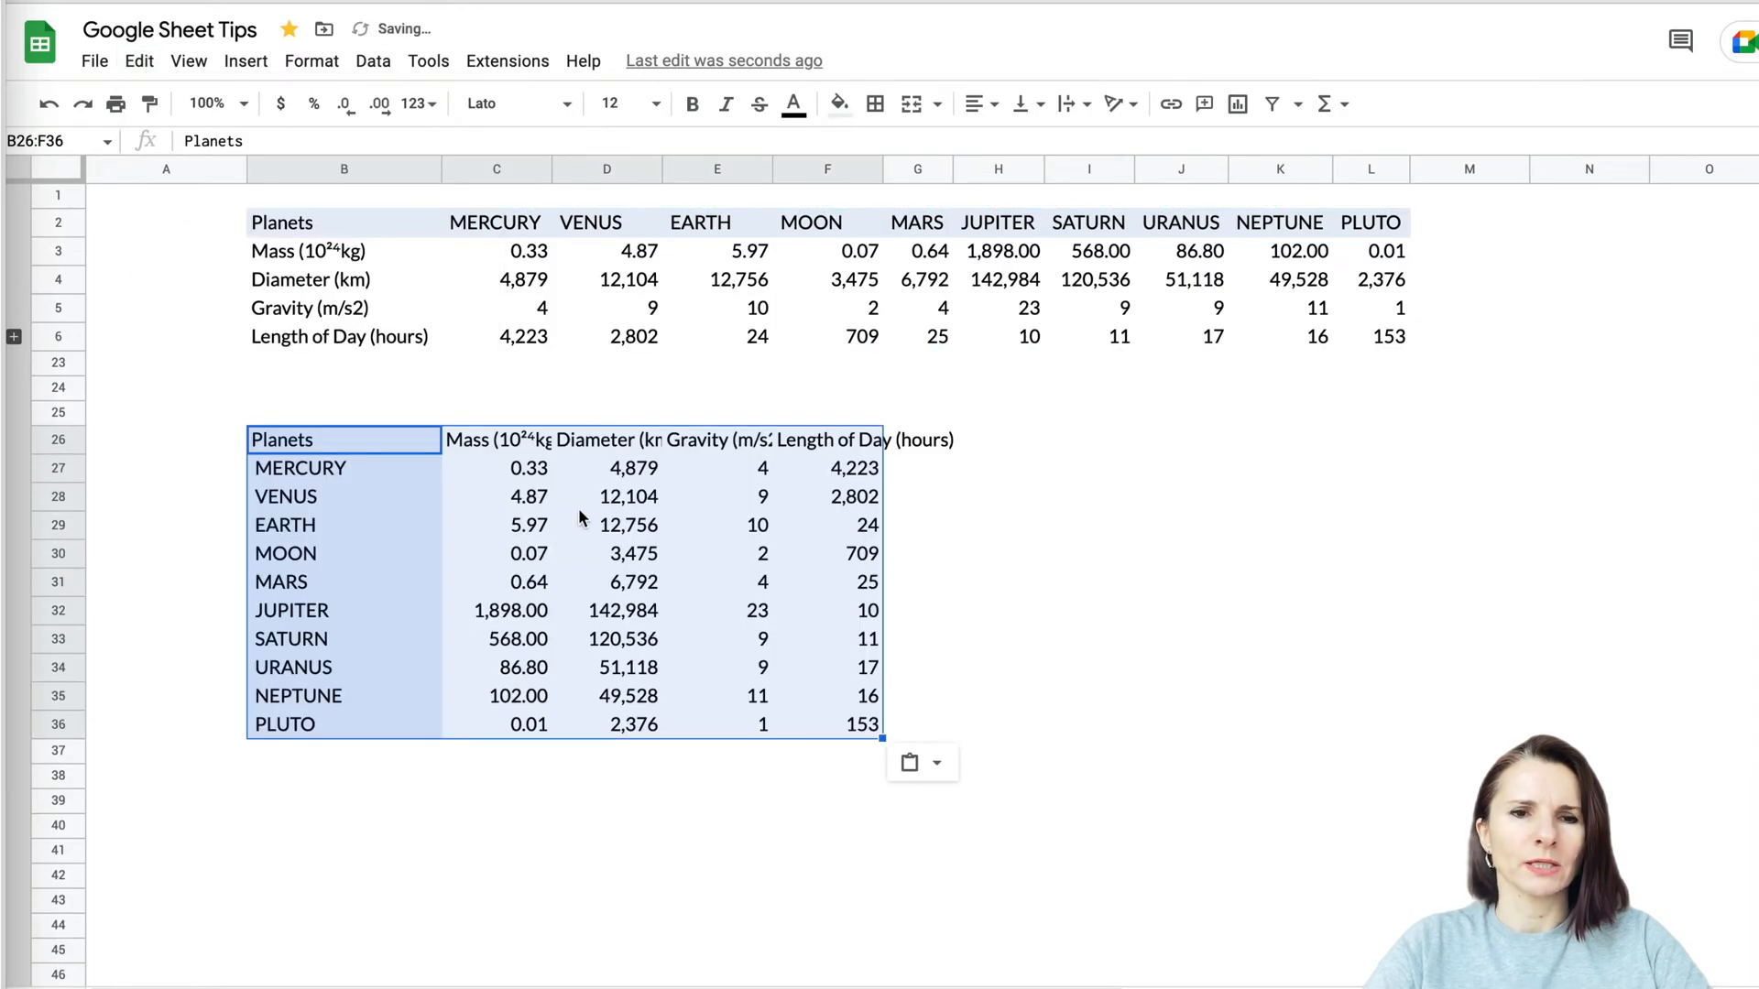
key(Delete)
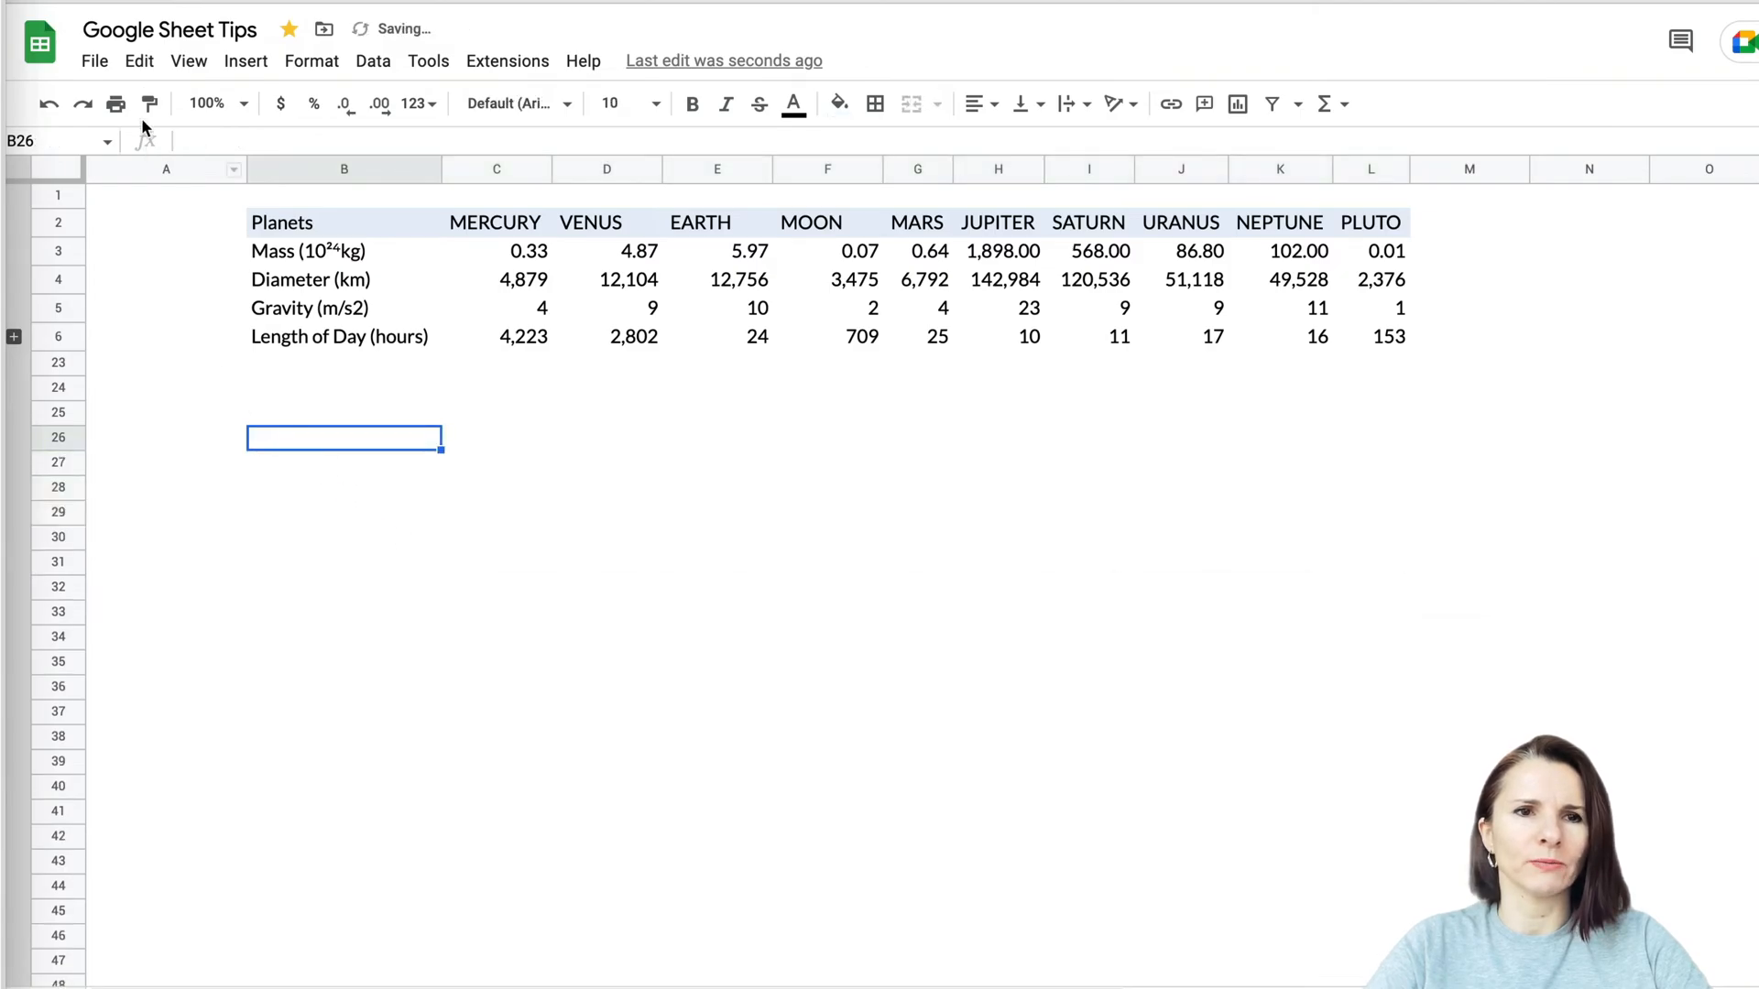
click(138, 62)
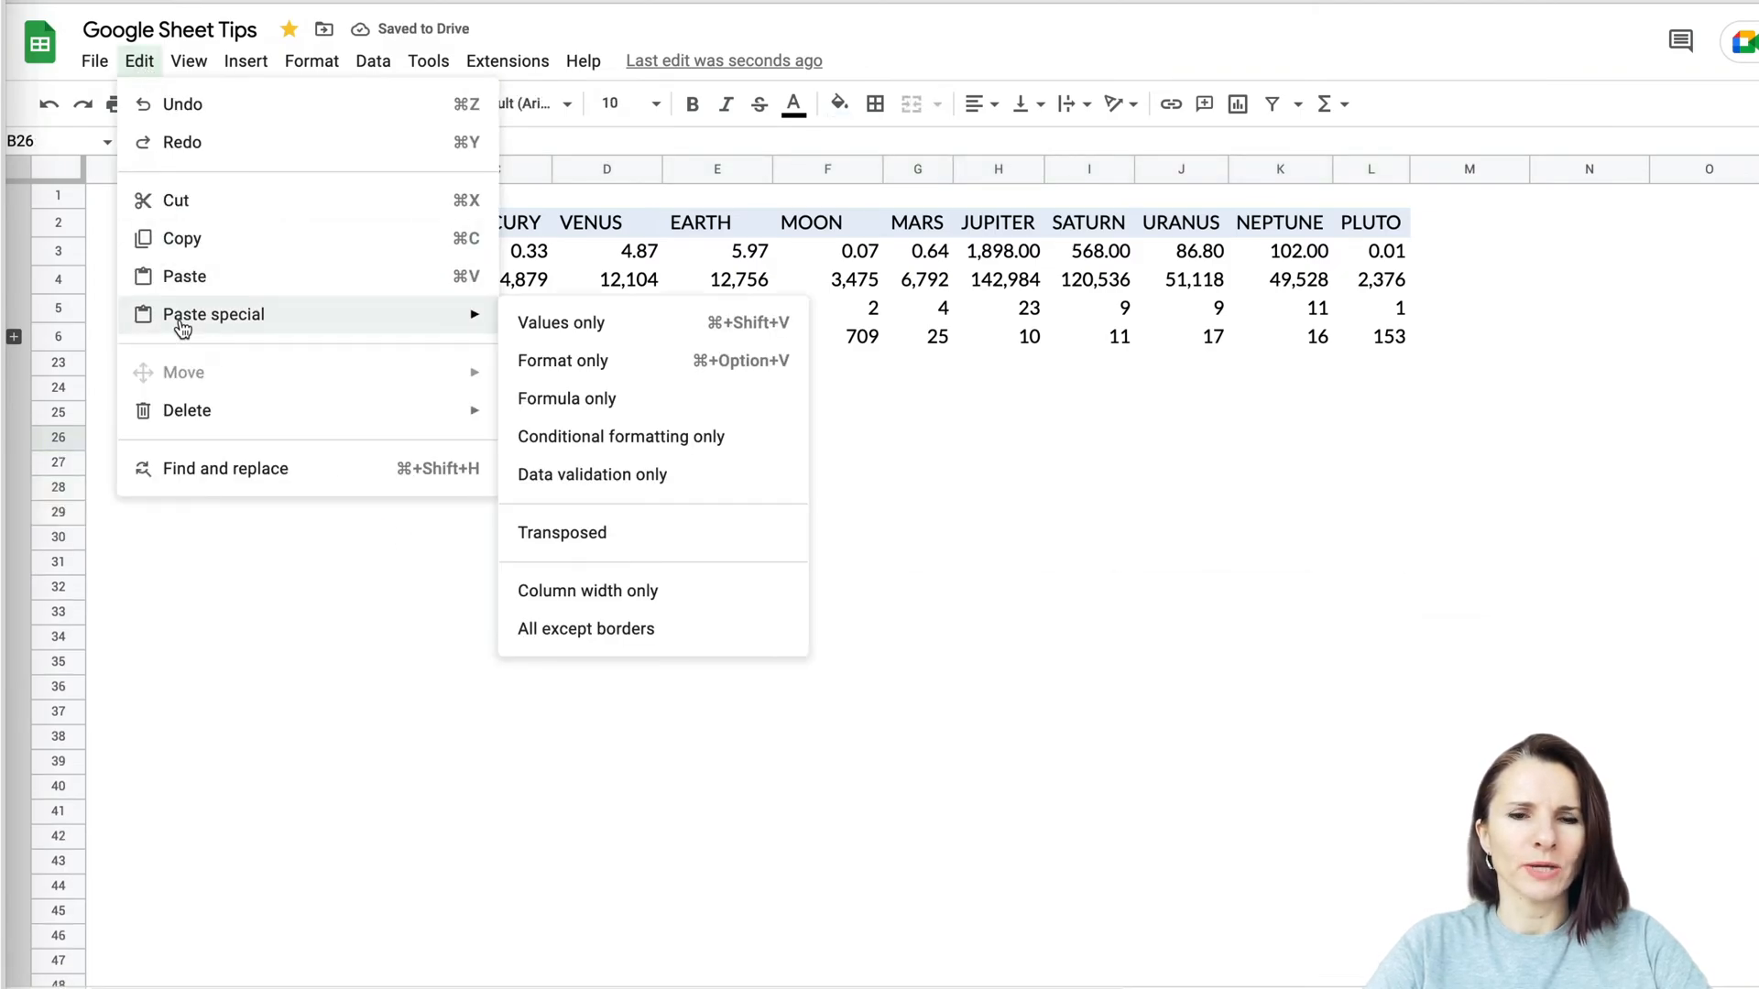
click(562, 532)
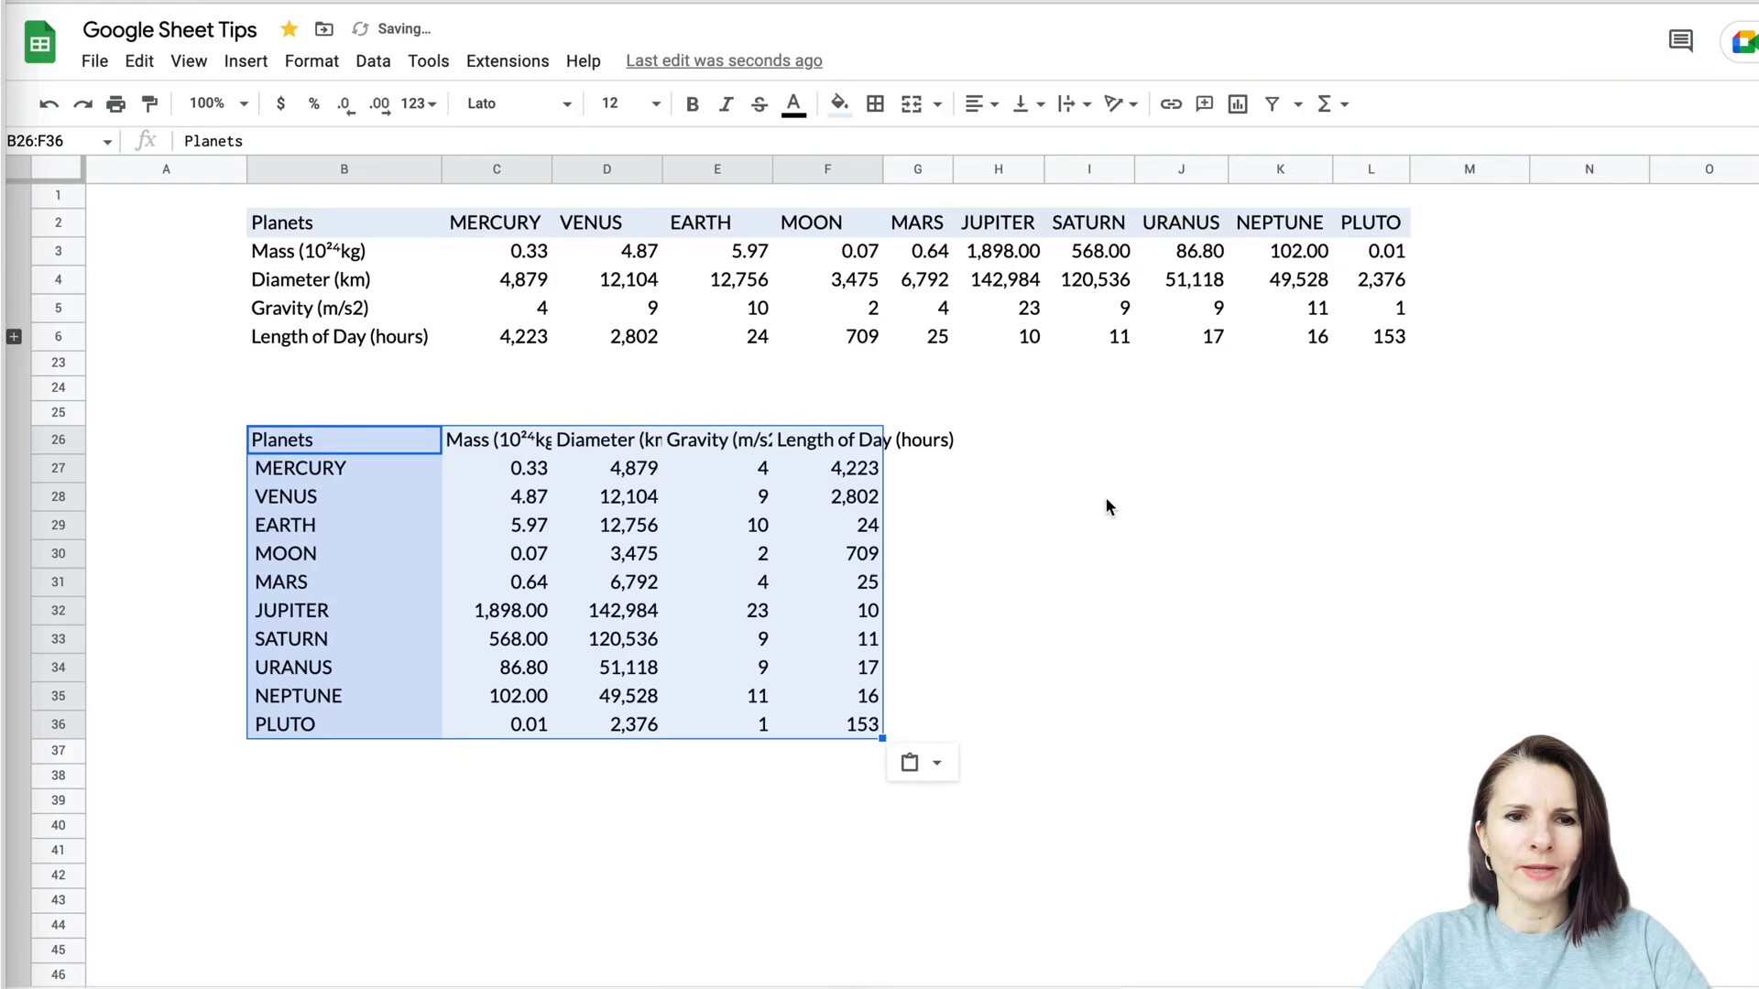
Copy the vertical table B26:F36 and paste it transposed back to horizontal at B40
click(1089, 330)
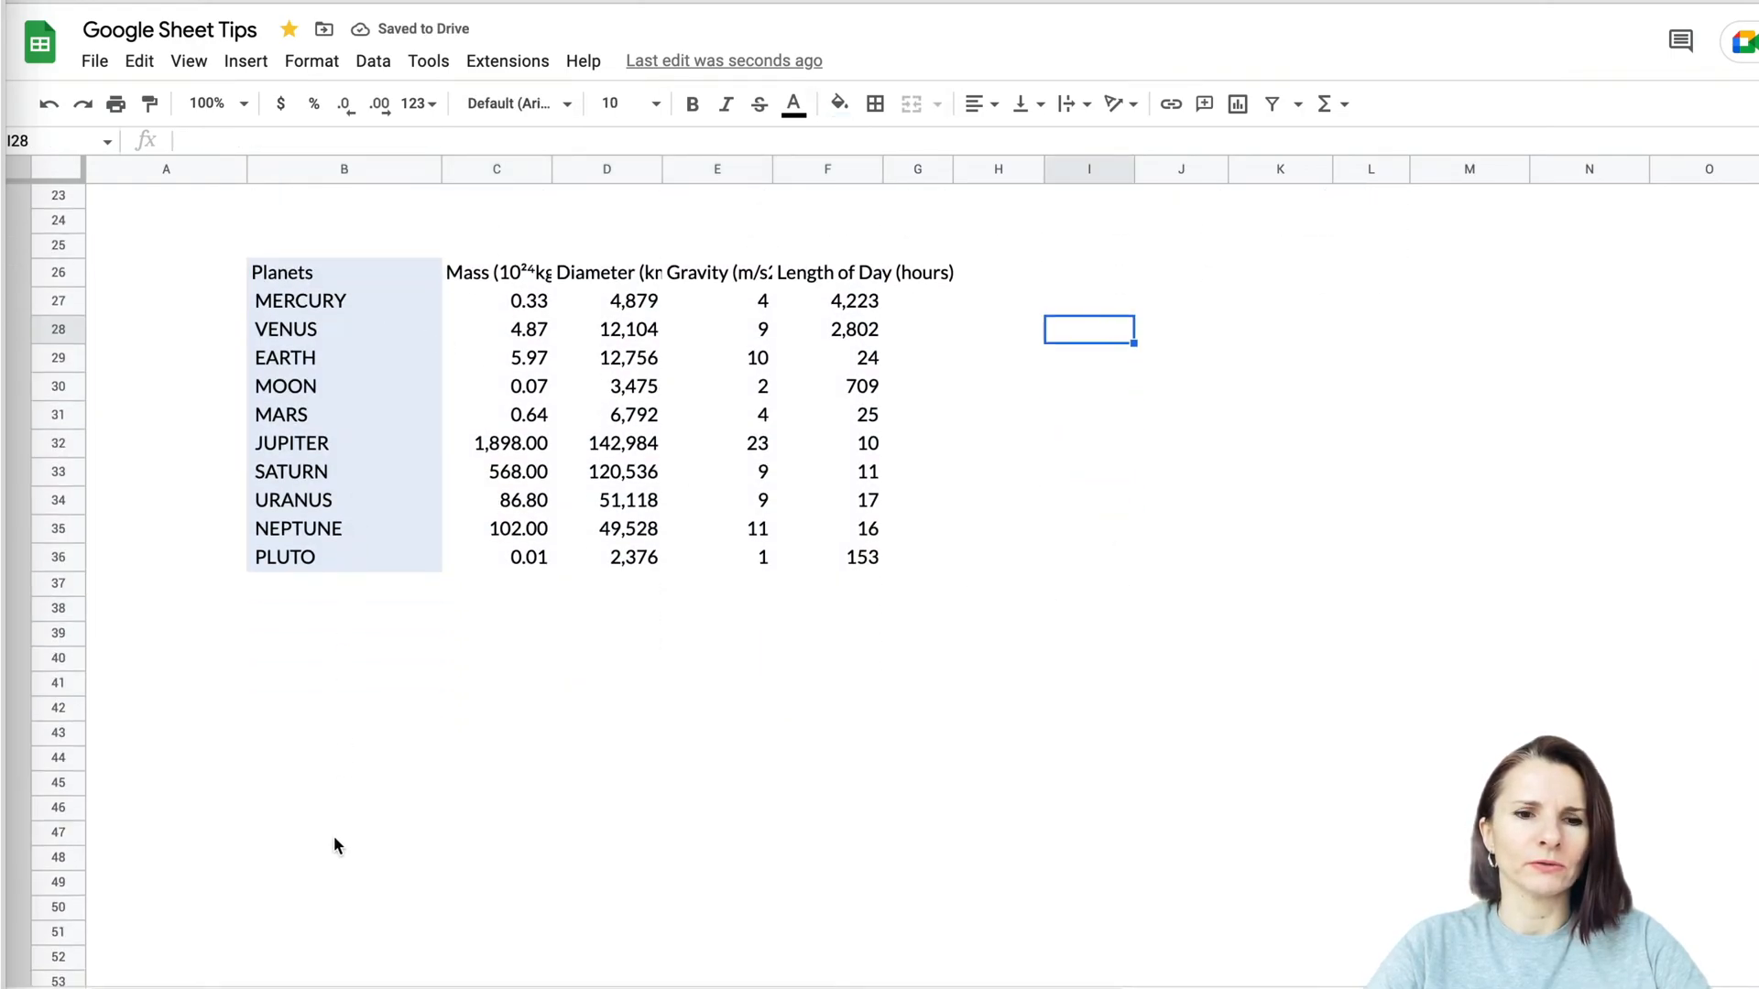
mouse_move(328, 695)
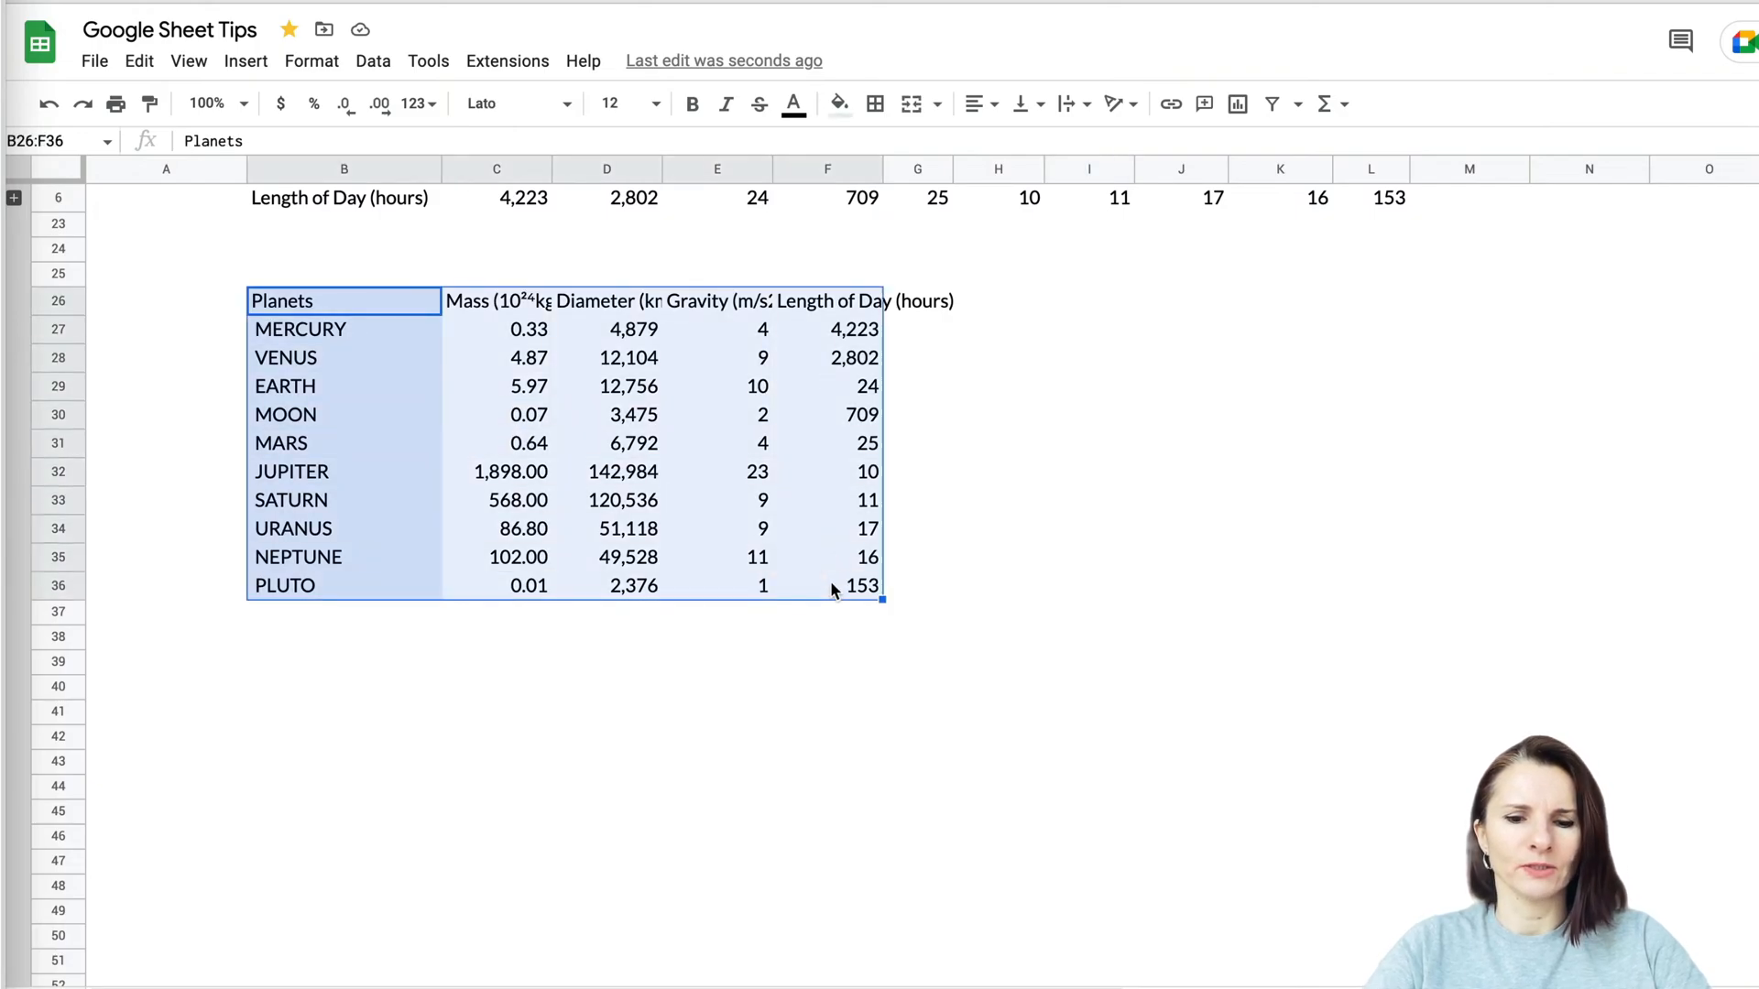
click(321, 686)
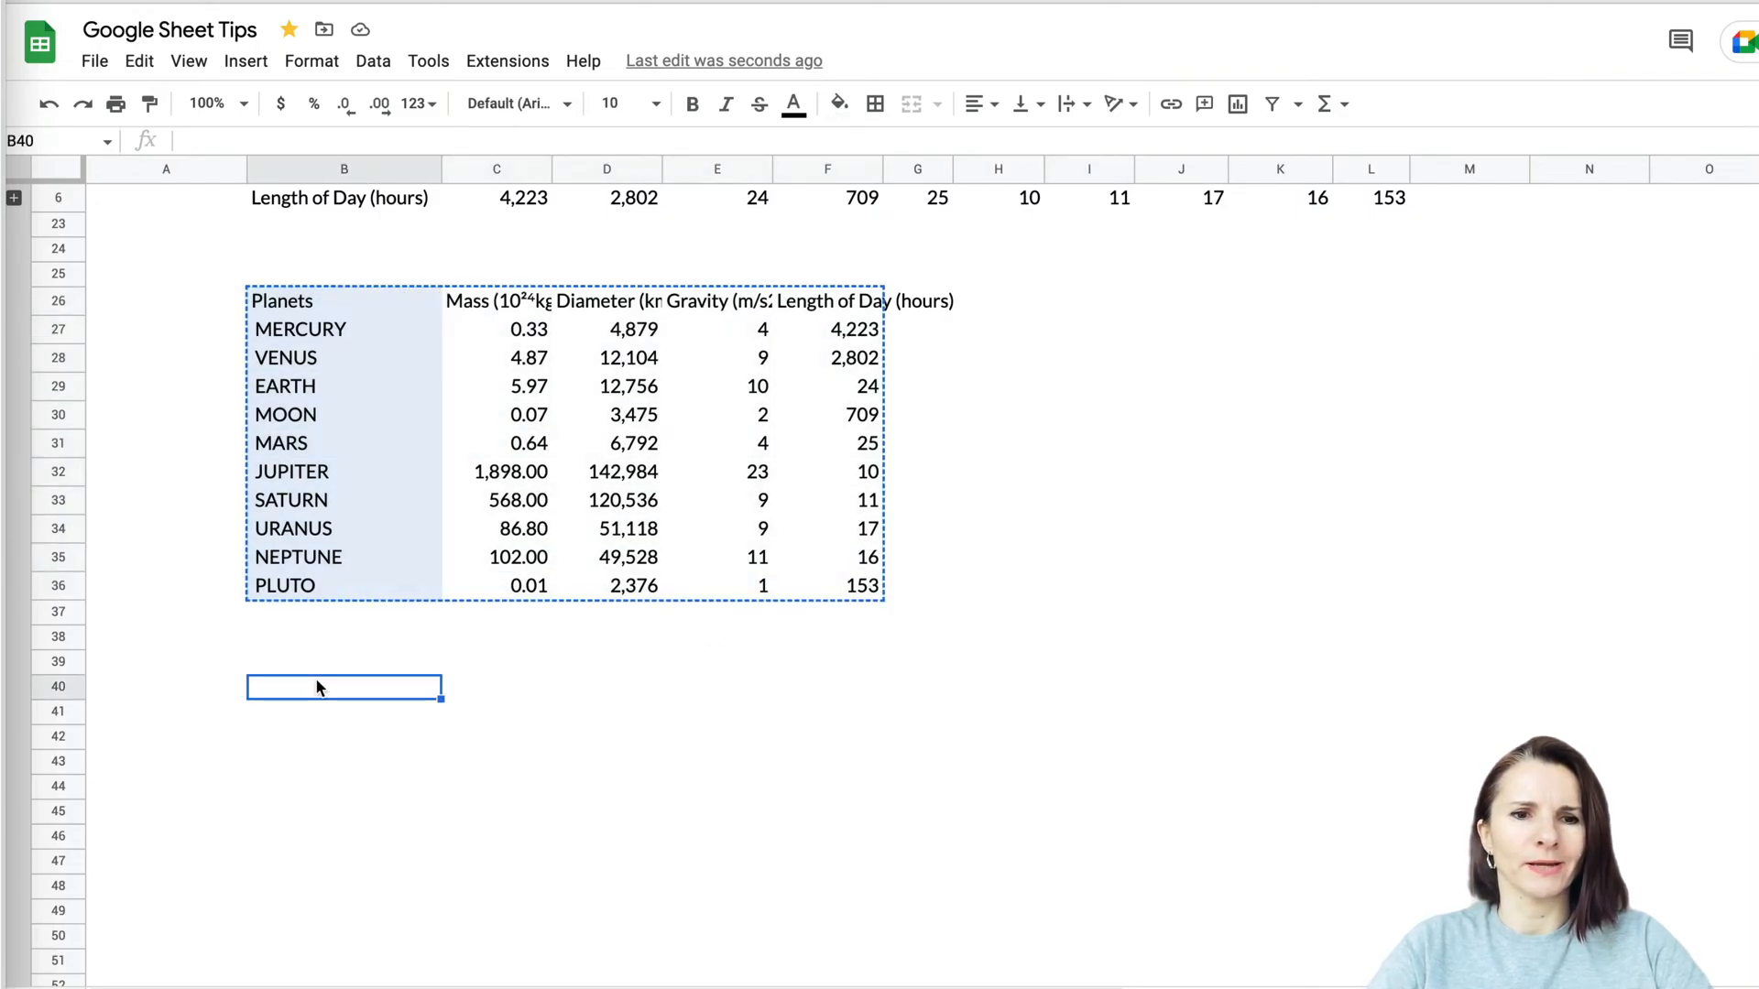
click(139, 60)
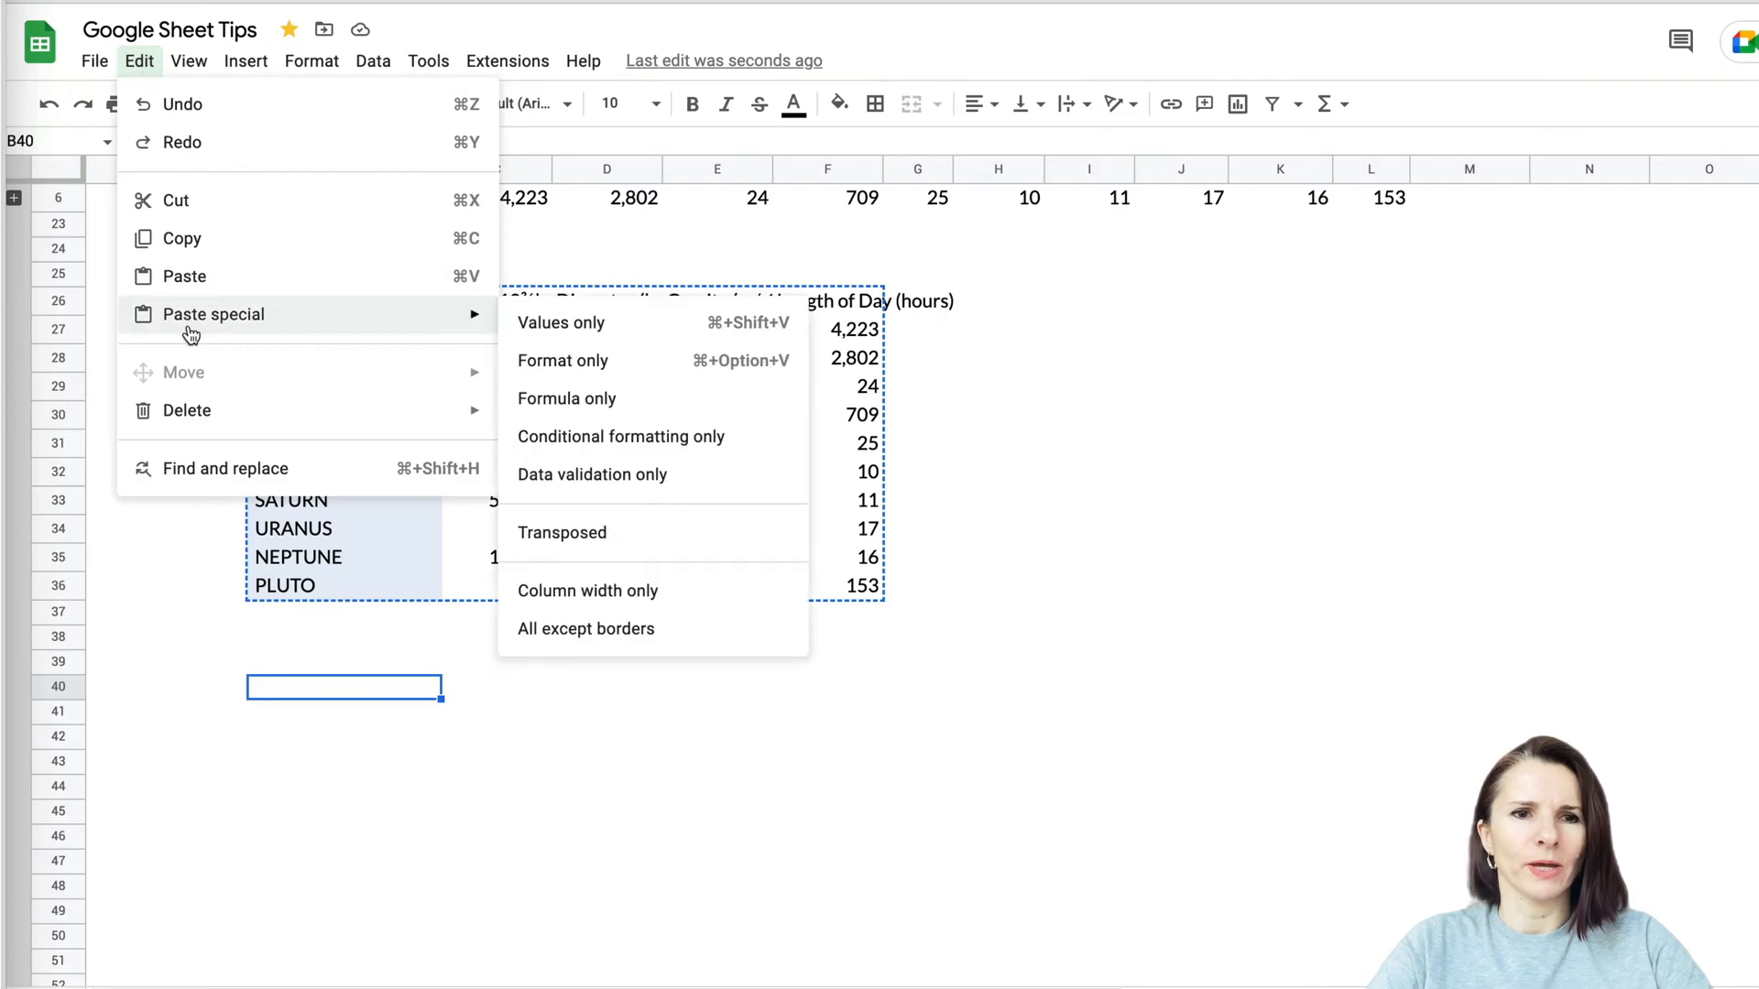
mouse_move(556, 533)
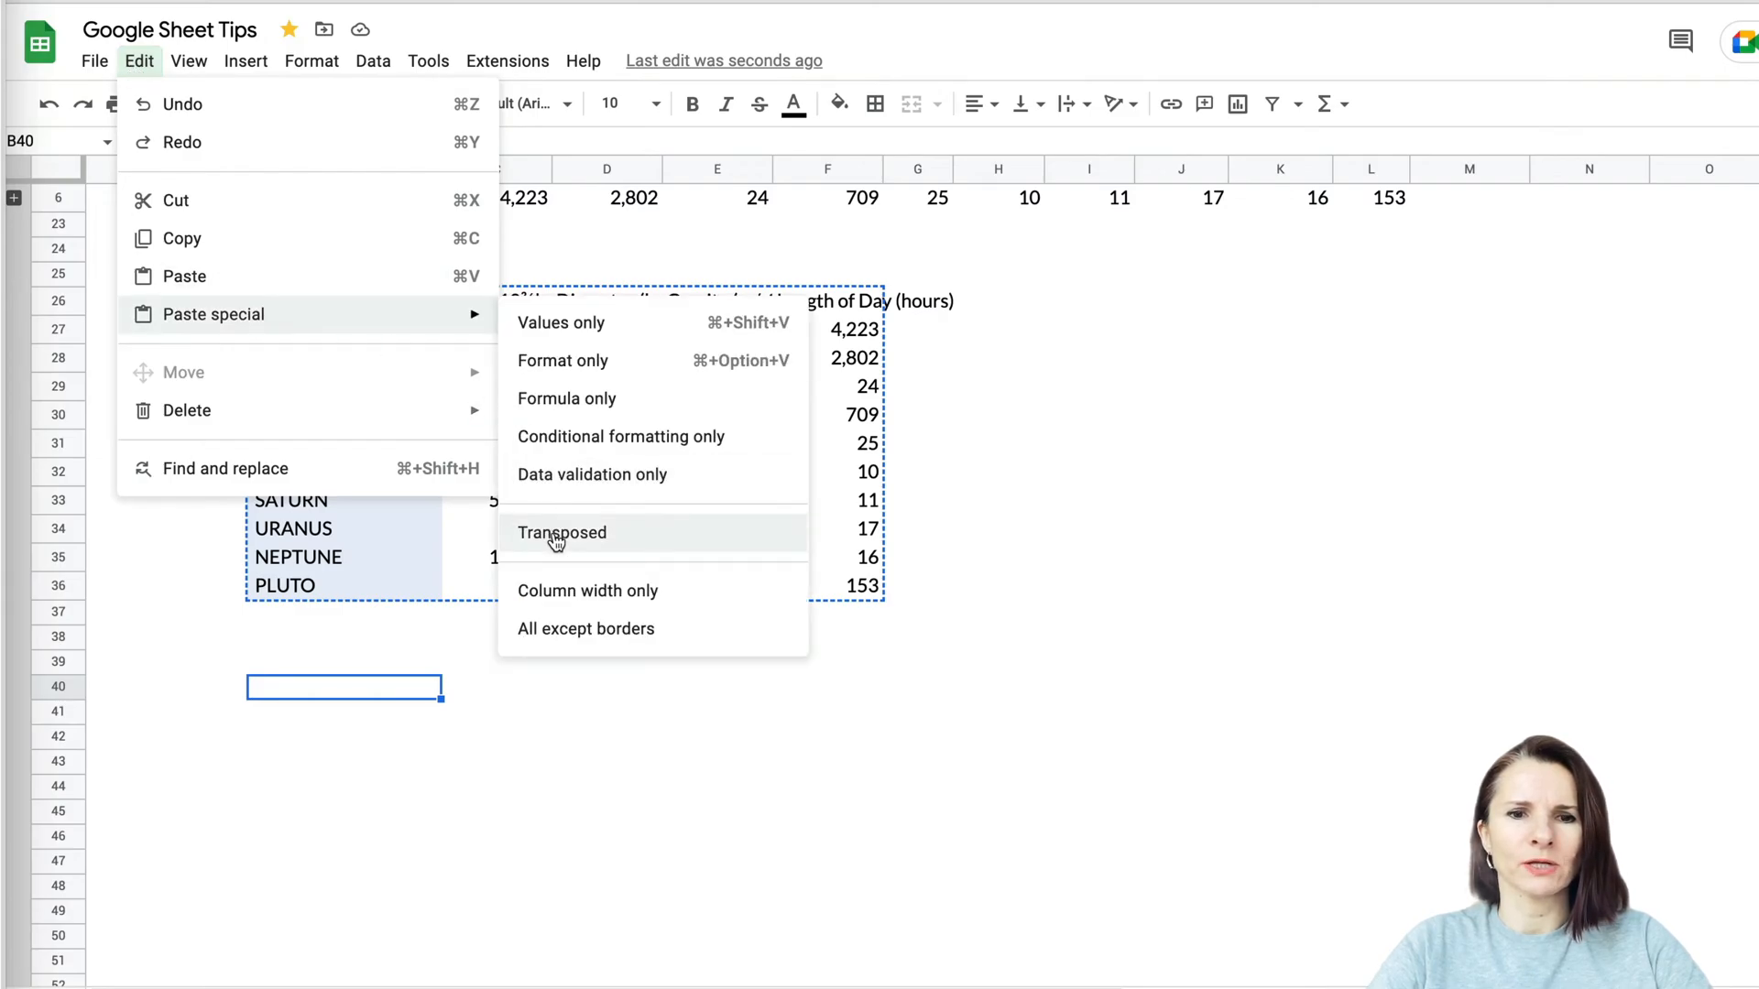
click(562, 533)
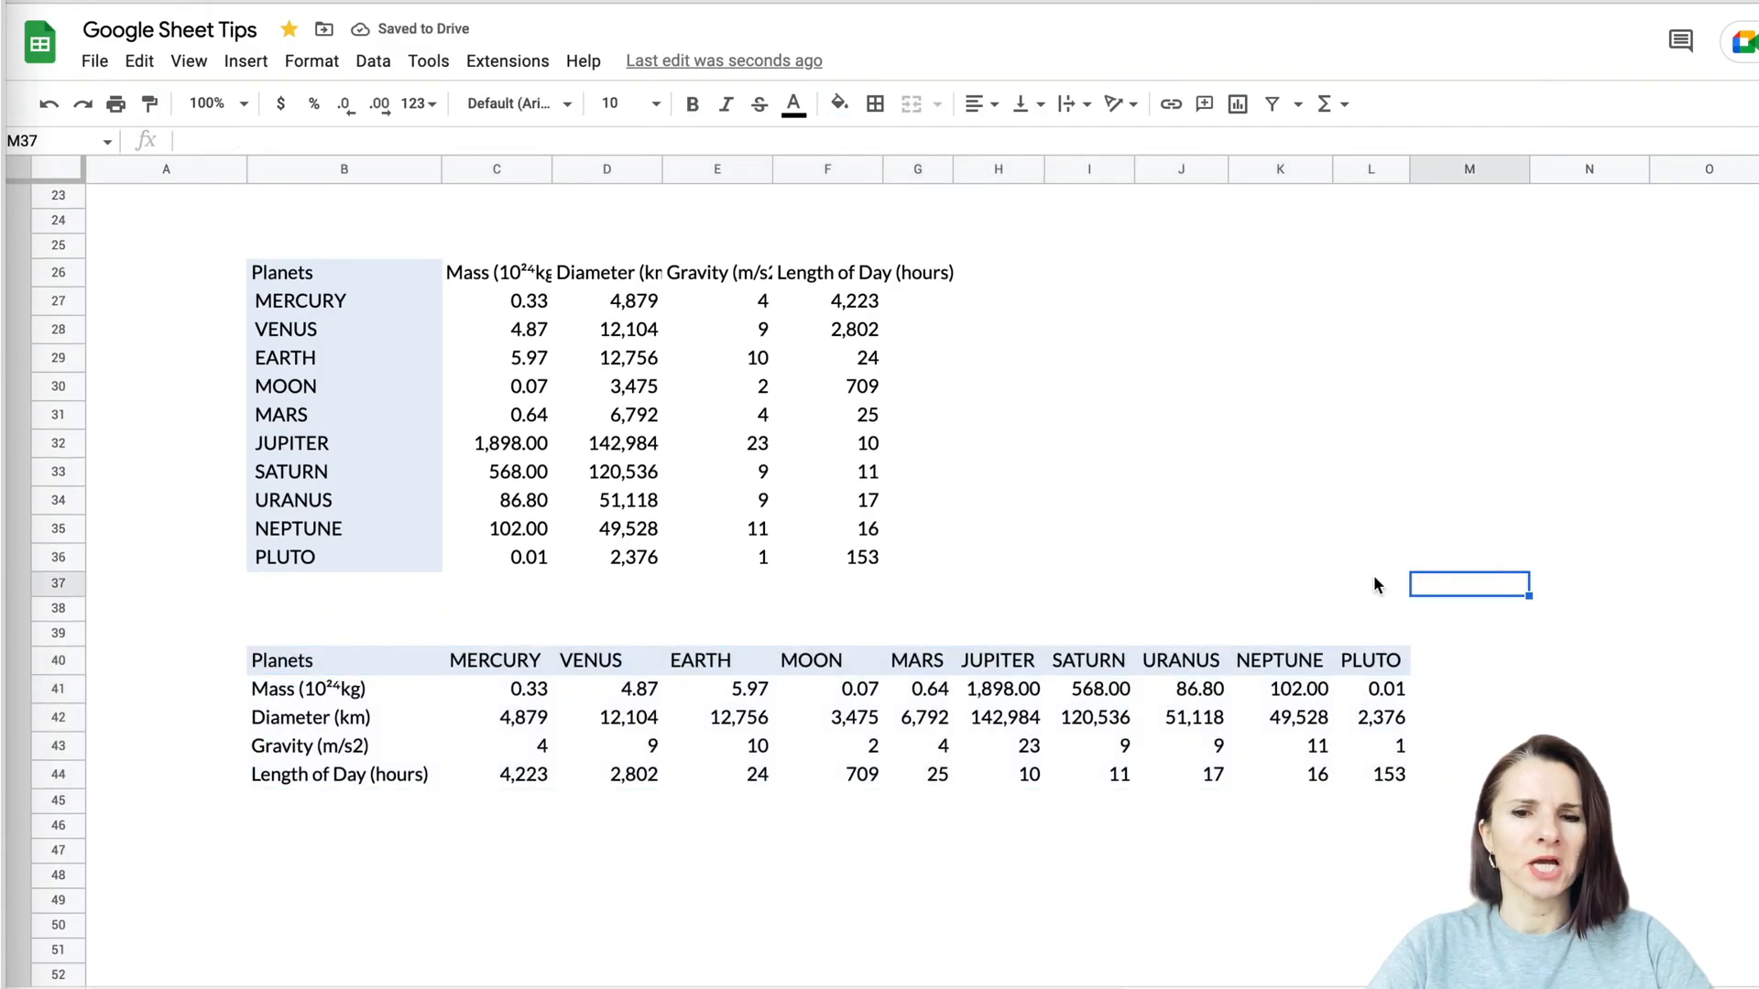
mouse_move(1211, 512)
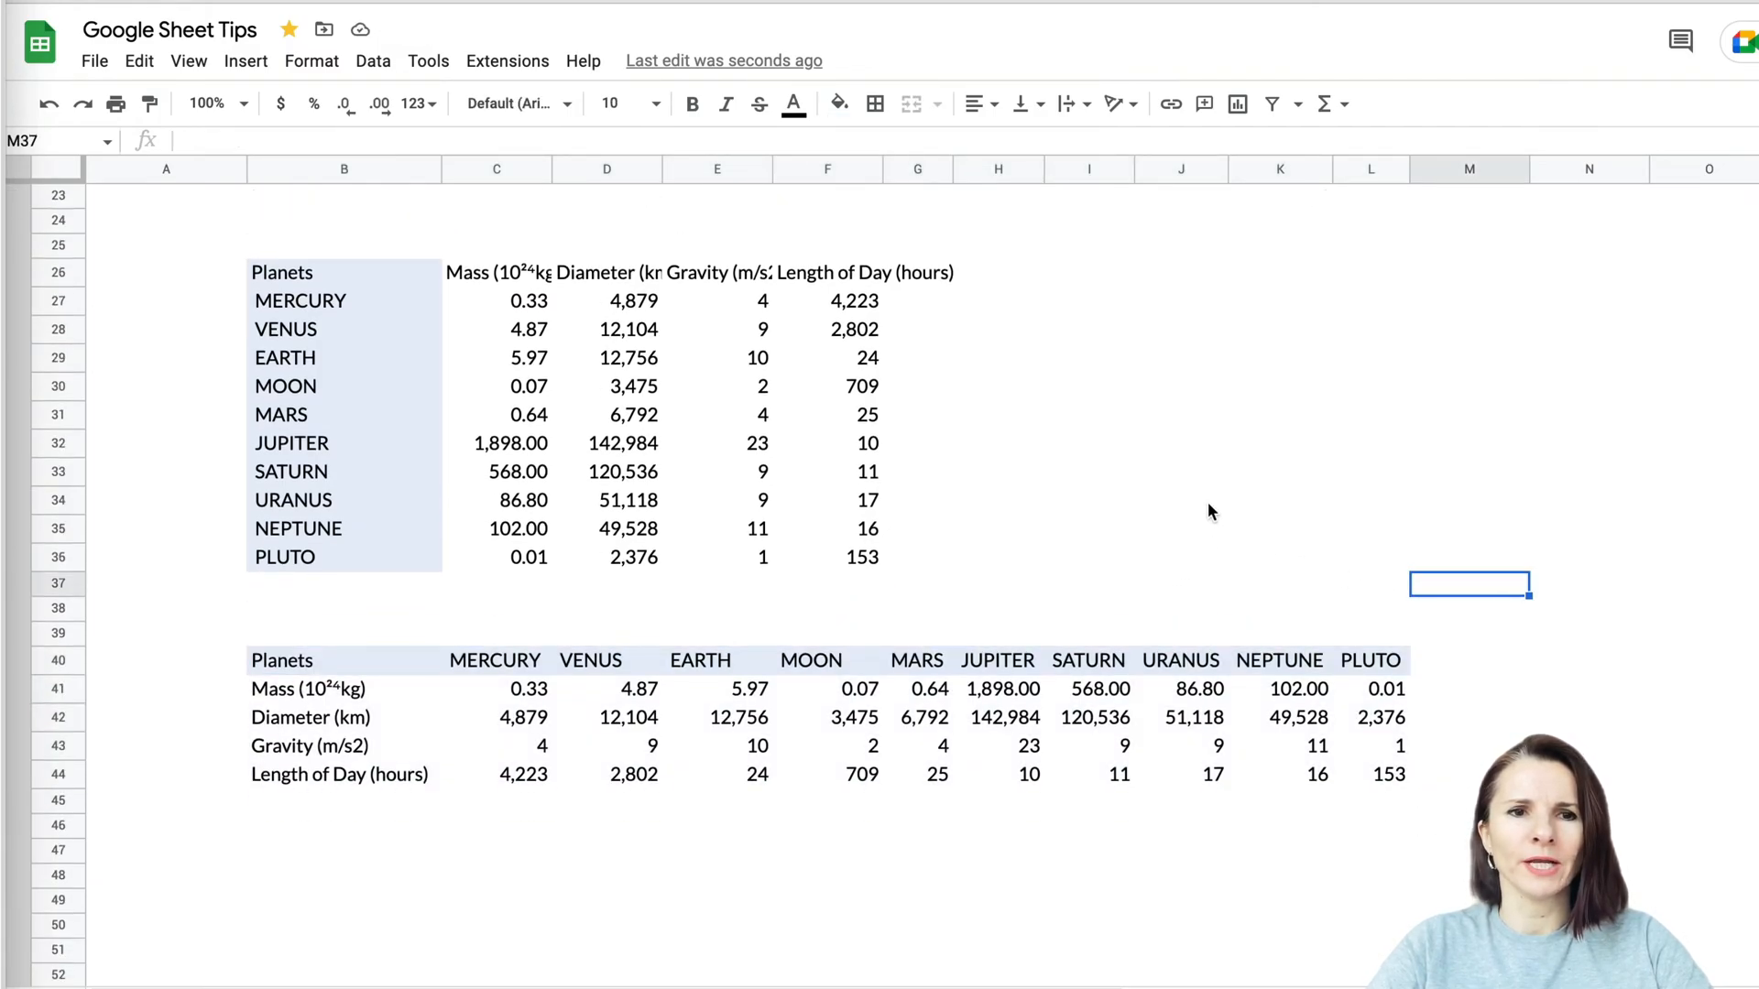
Copy the planet names MERCURY to PLUTO (B27:B36) and target B48 for pasting
drag(299, 300, 300, 356)
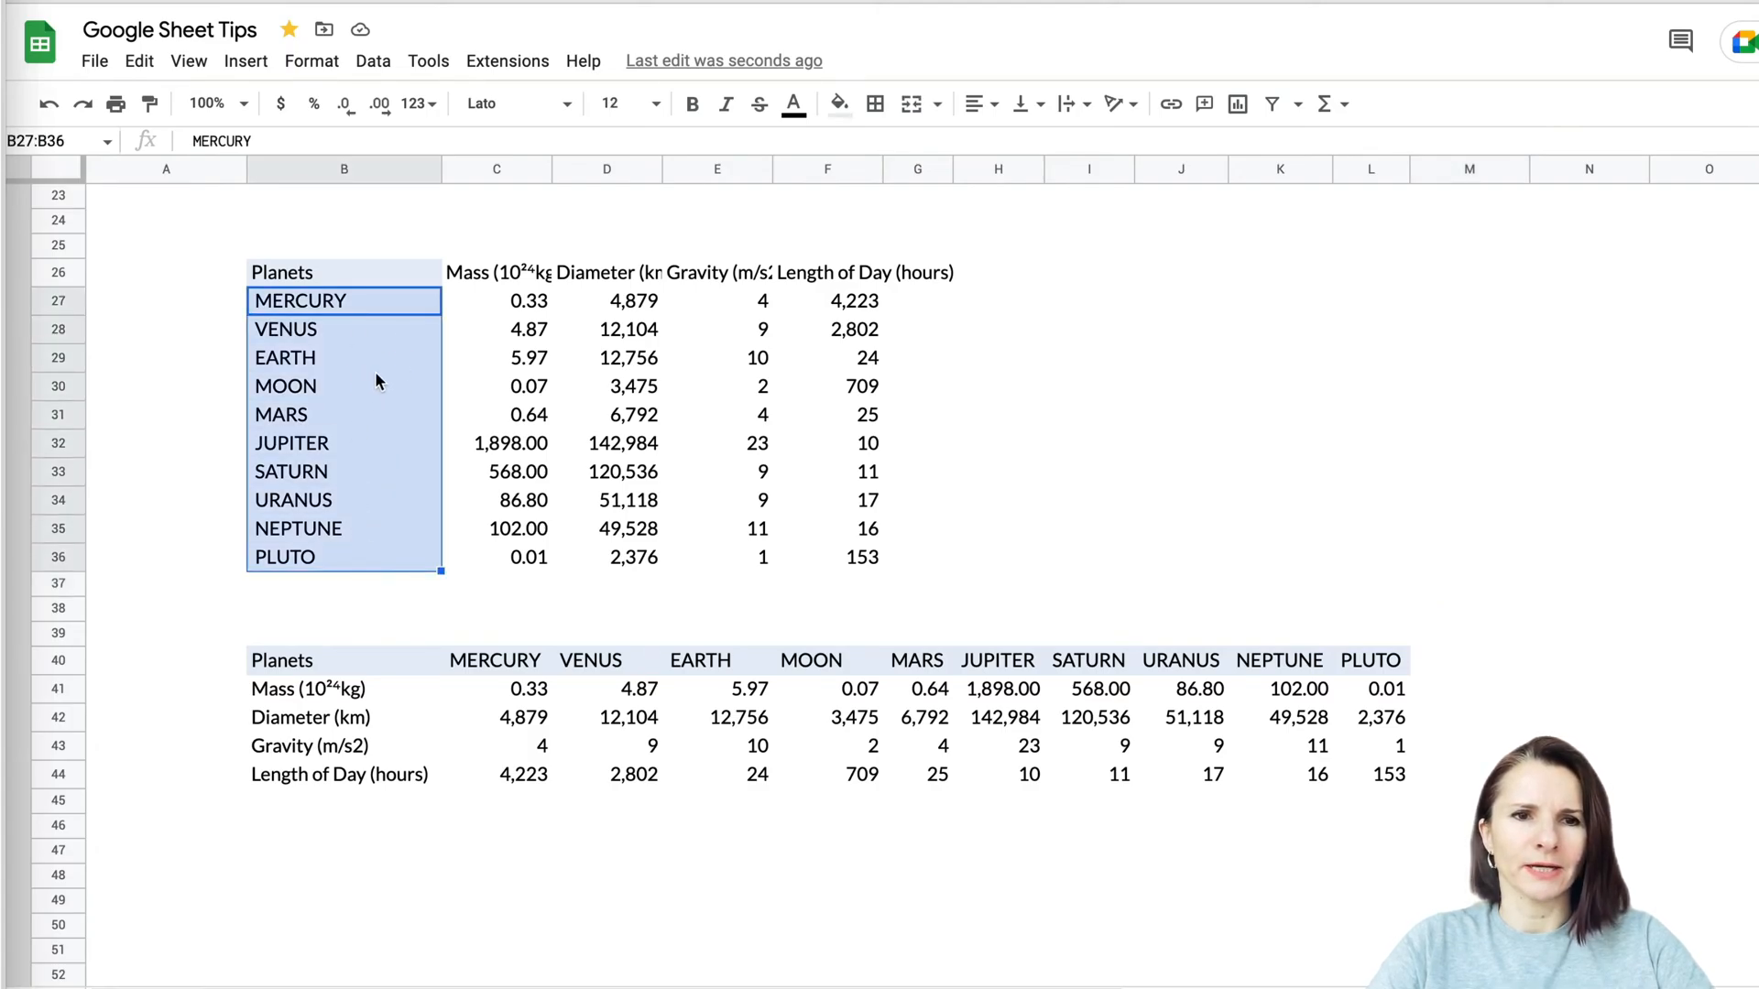
mouse_move(350, 419)
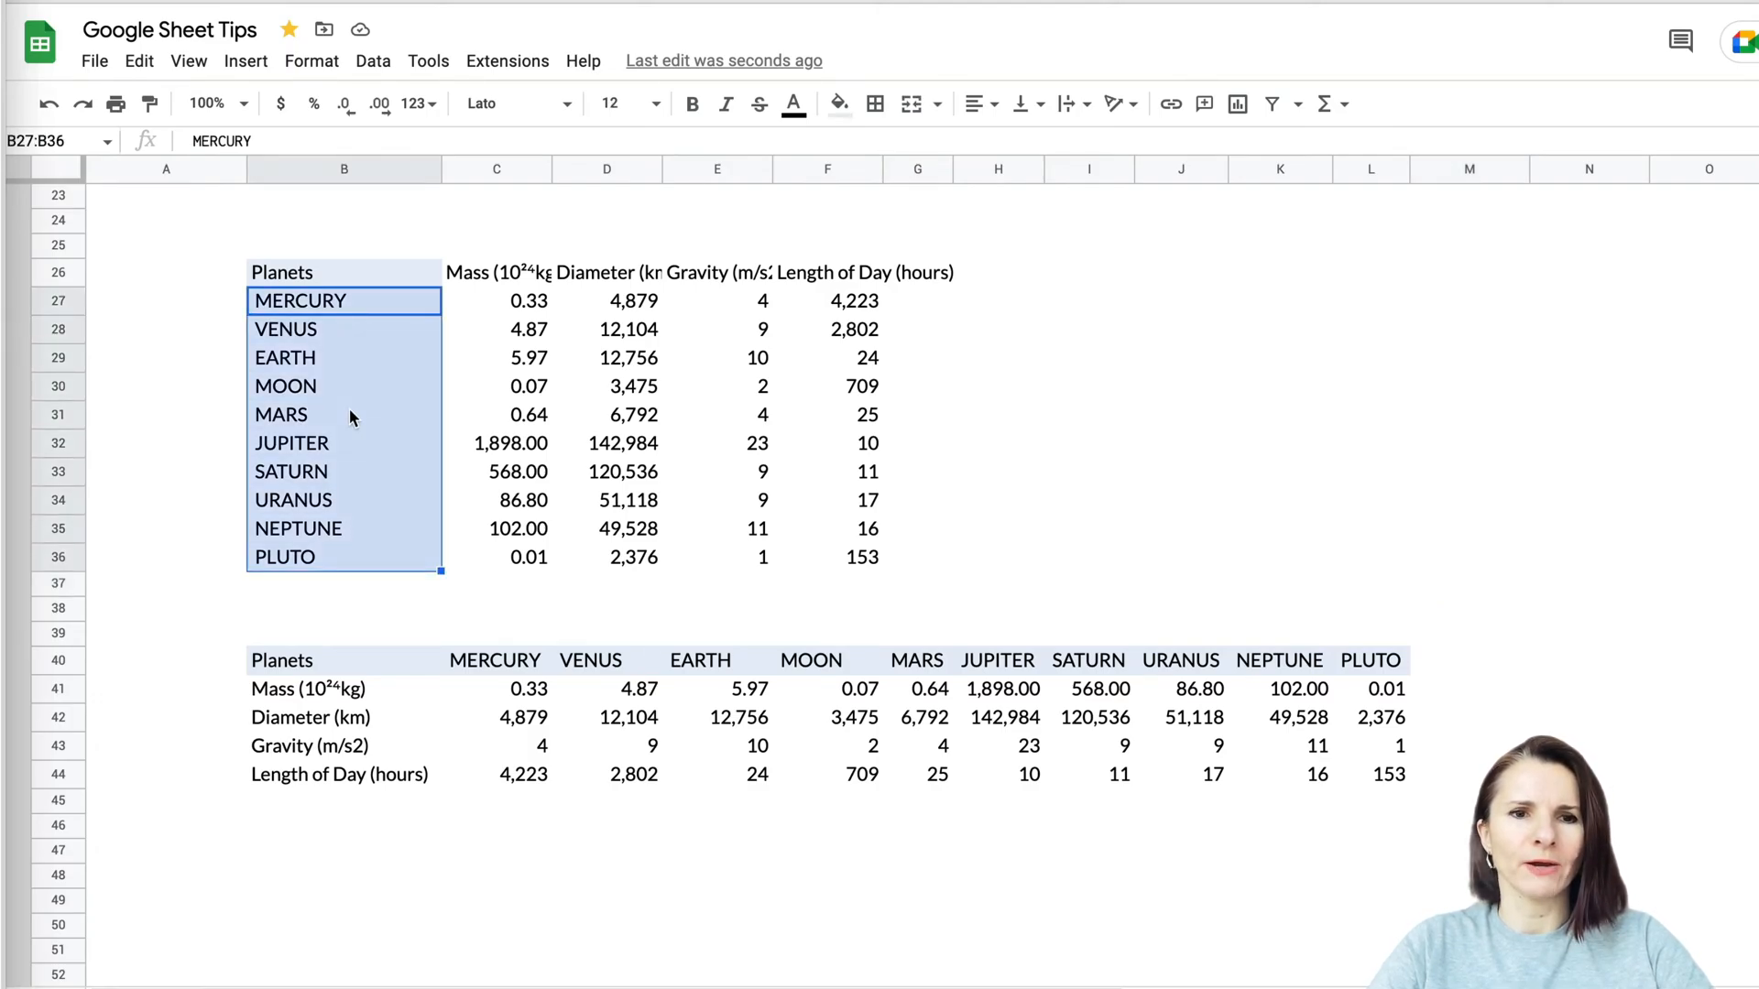
scroll(down, 3)
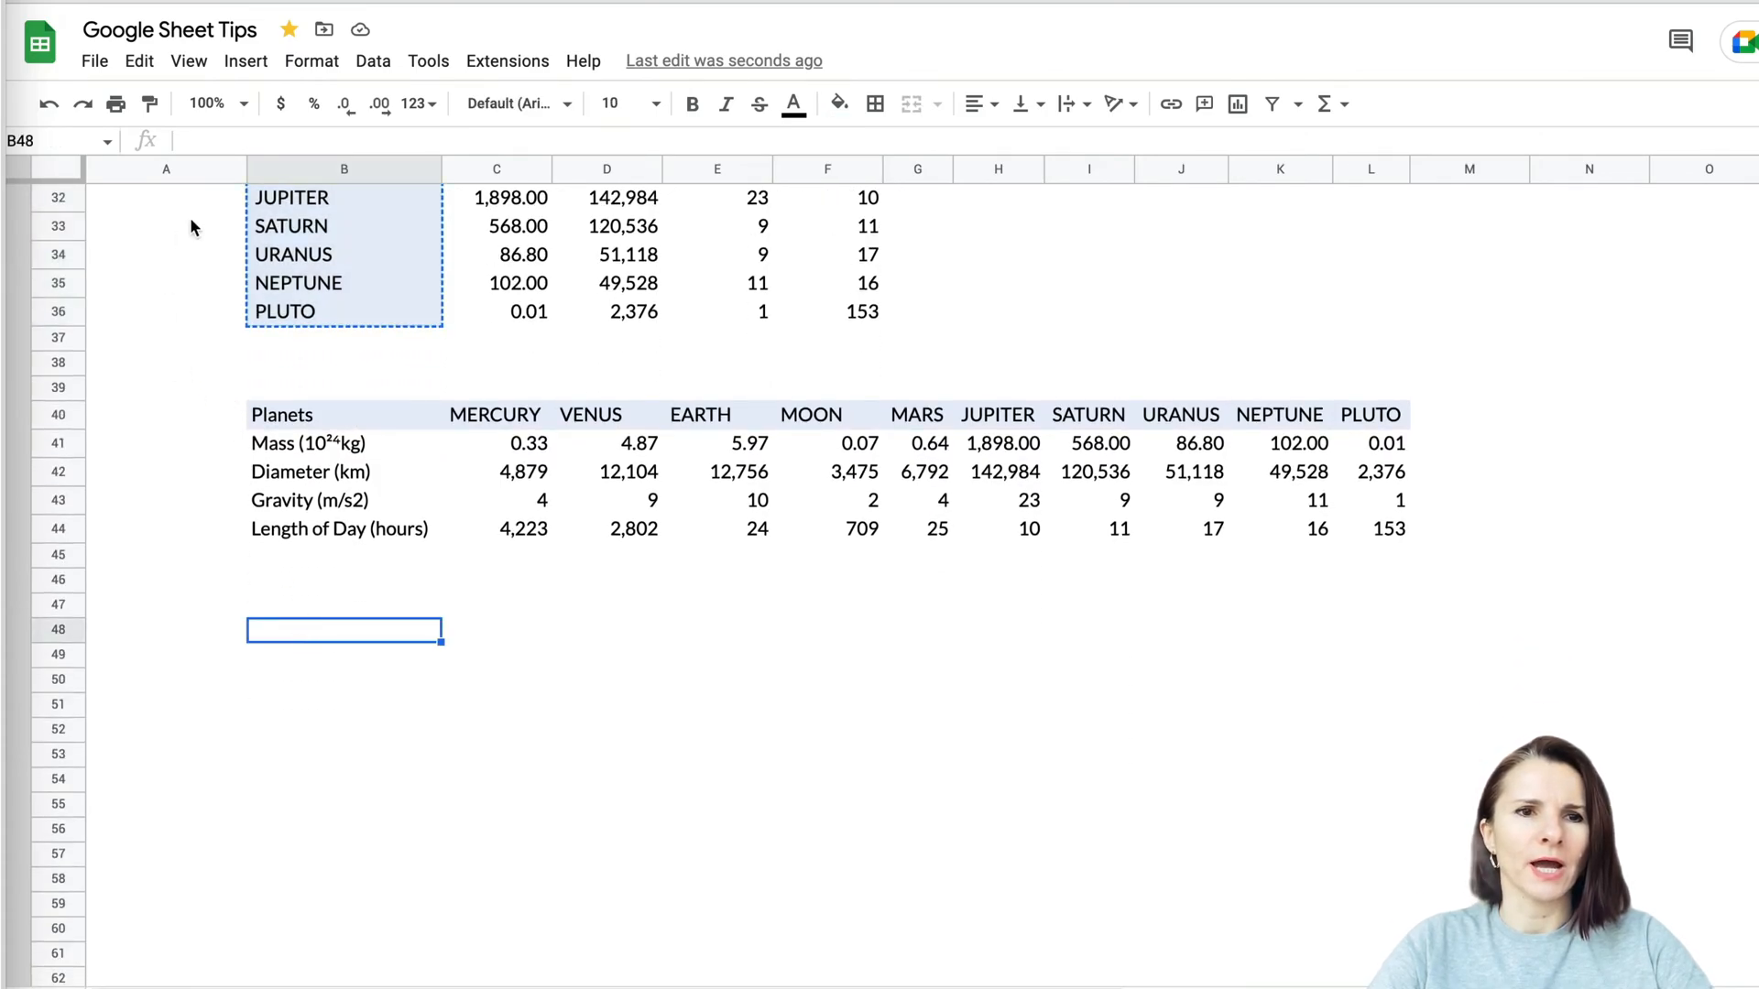
click(138, 61)
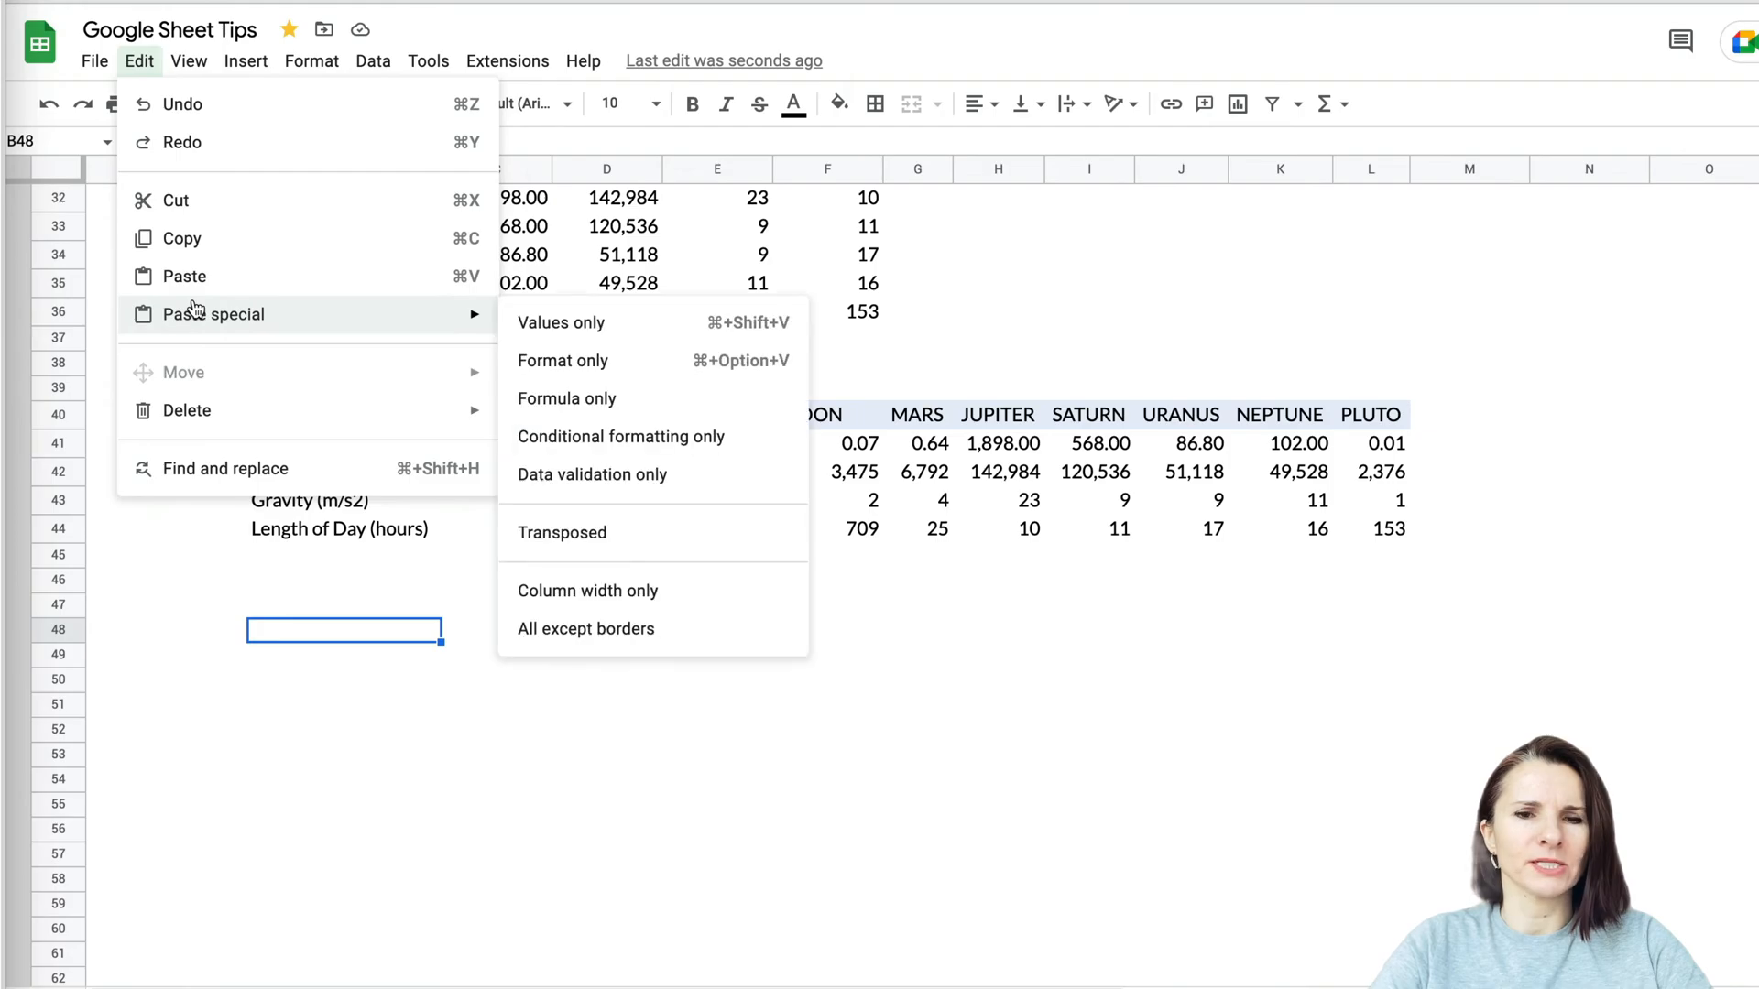
click(561, 532)
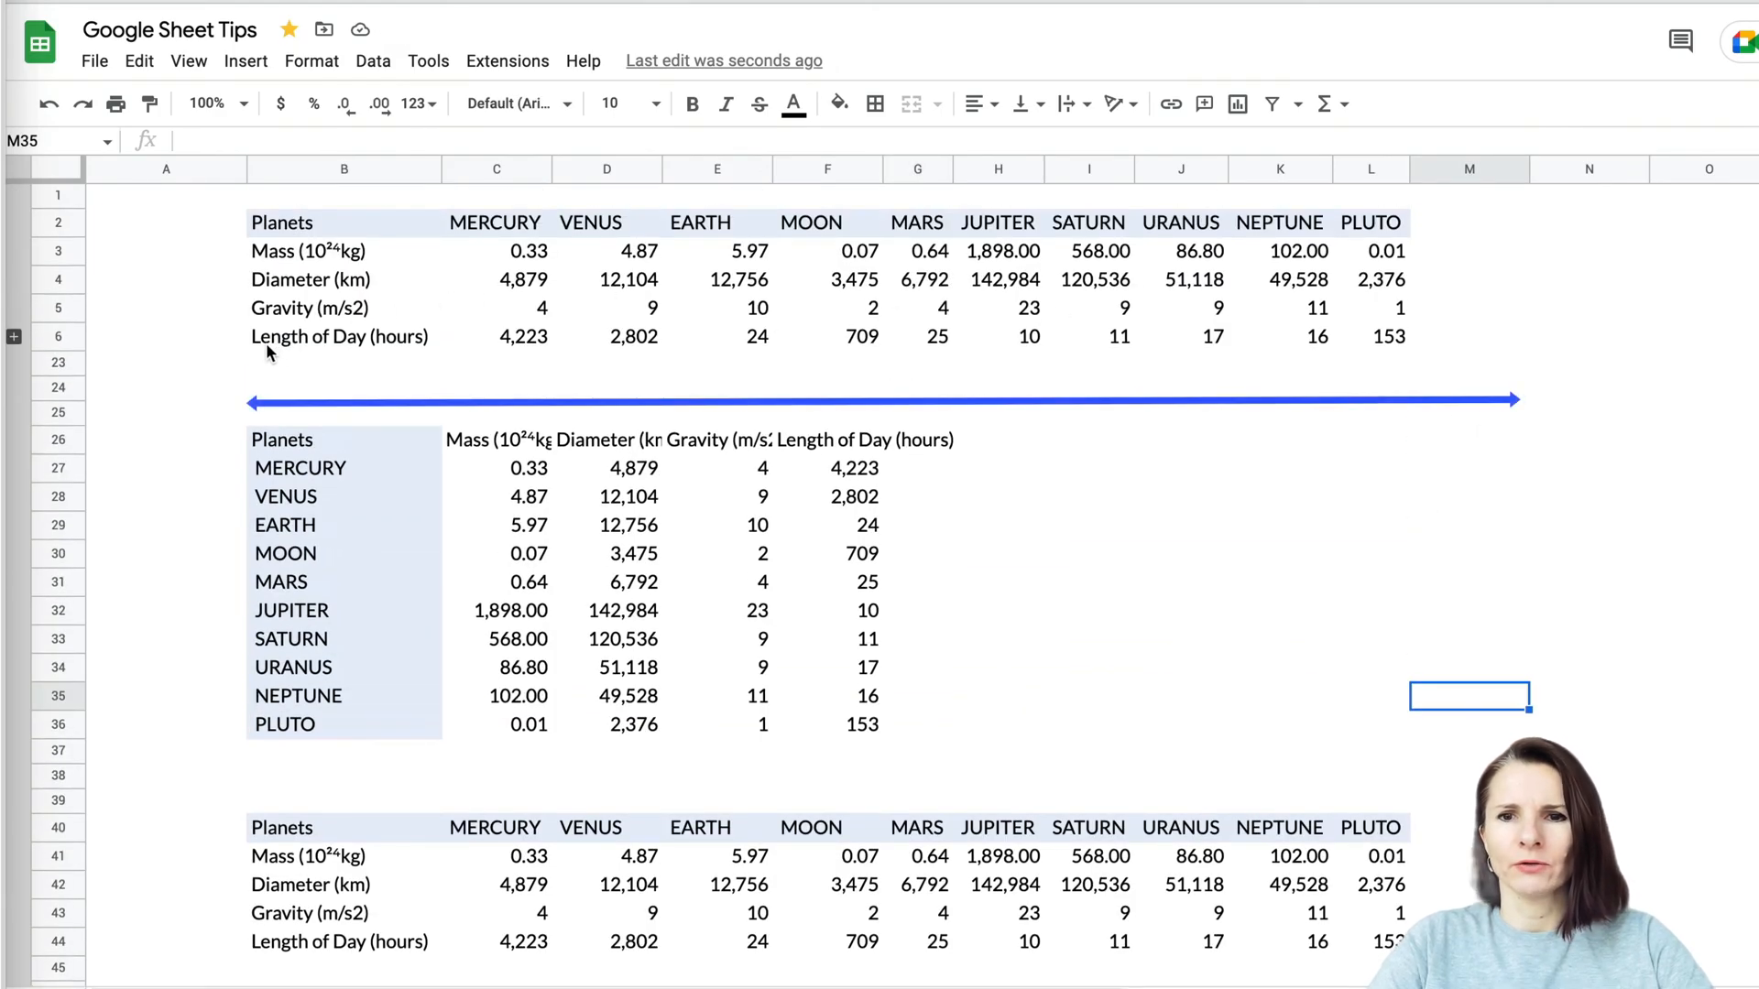
mouse_move(1643, 389)
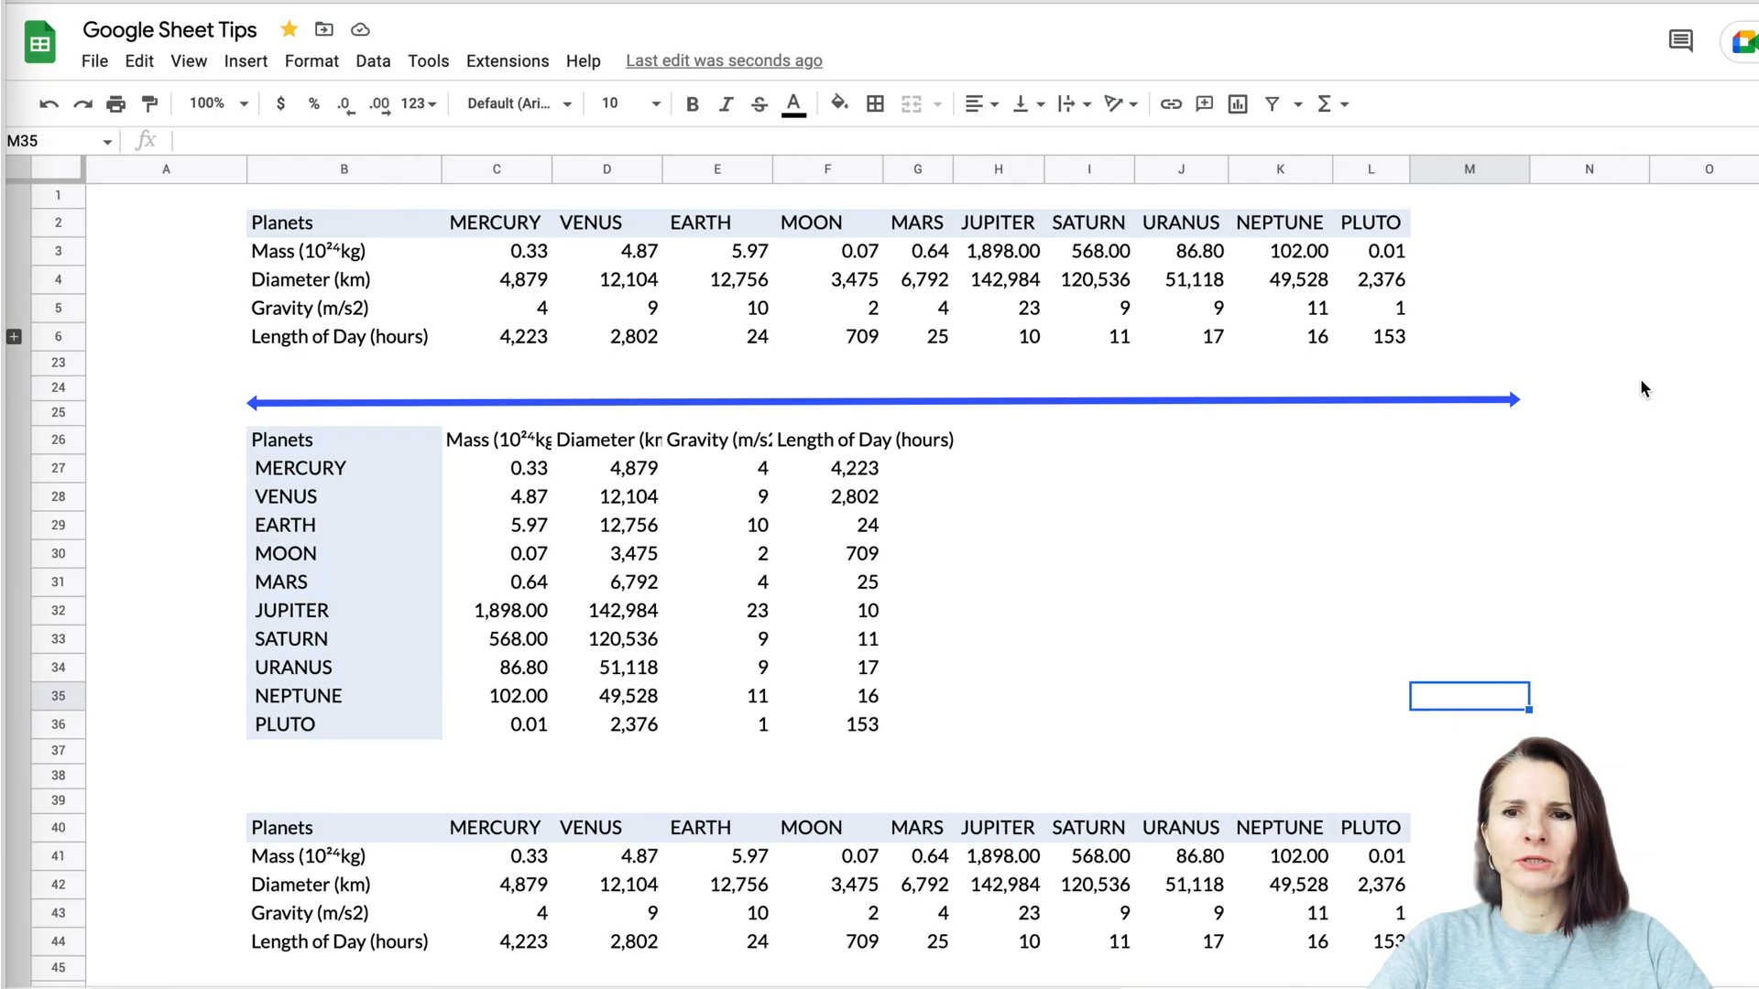